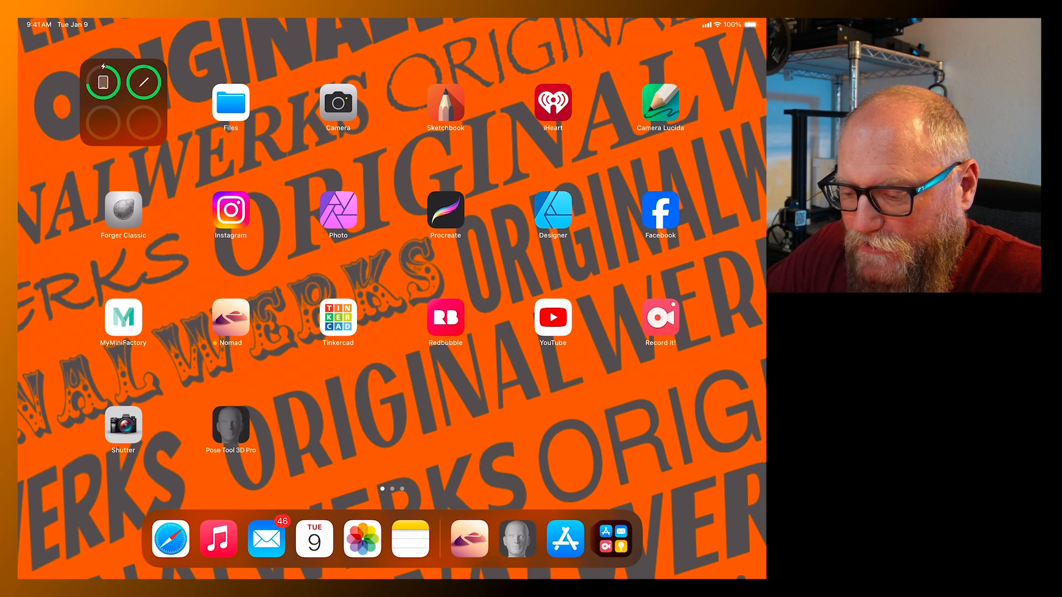
Launch Pose Tool 3D Pro and show the default T-posed figure on the ground grid
click(230, 423)
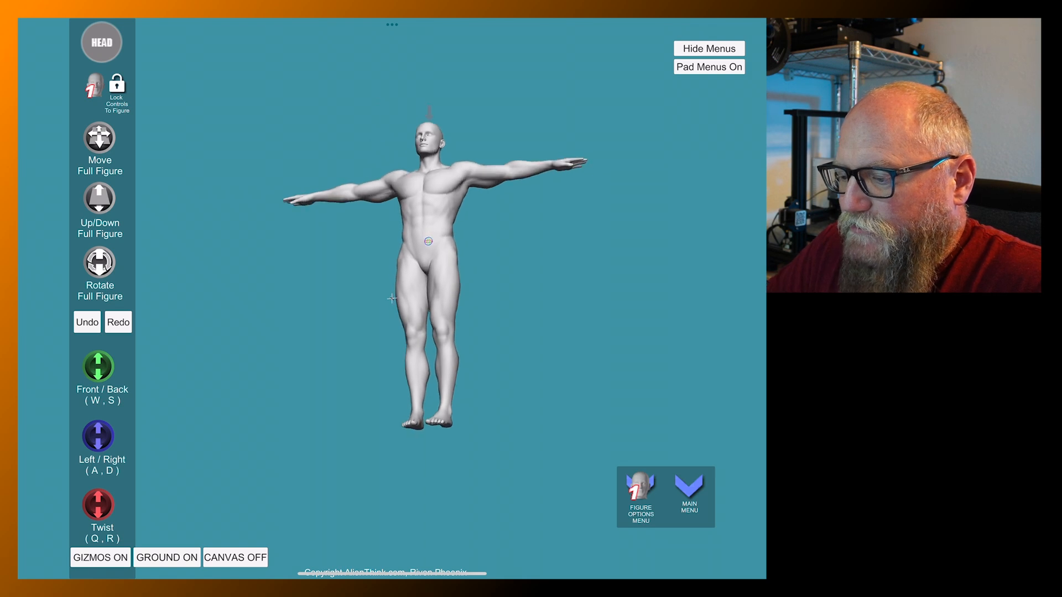
click(167, 558)
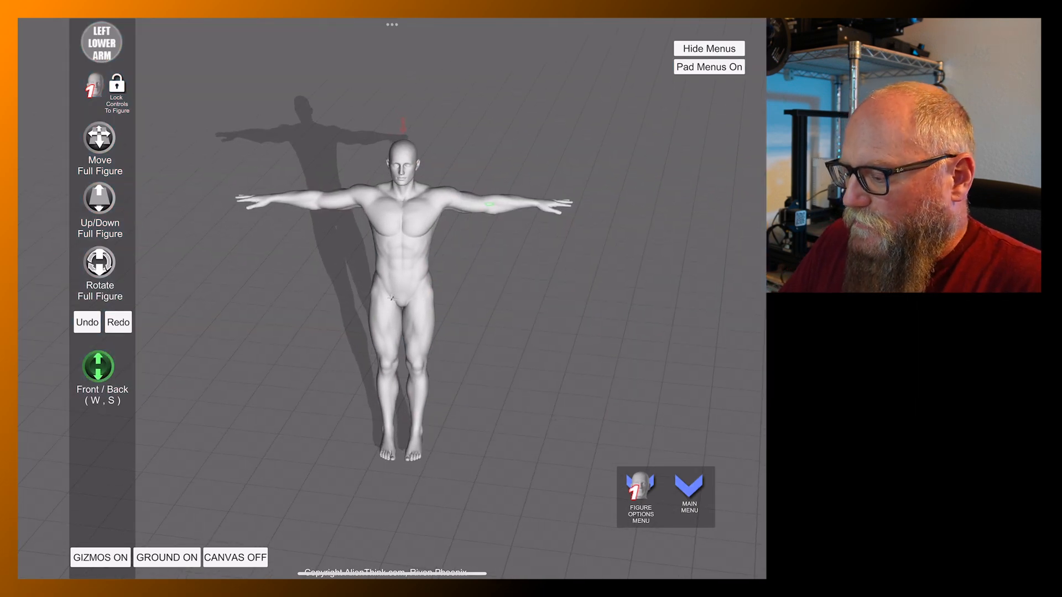
Hide and restore the controls, move the posing menus to the screen edge, and show the main menu
click(708, 47)
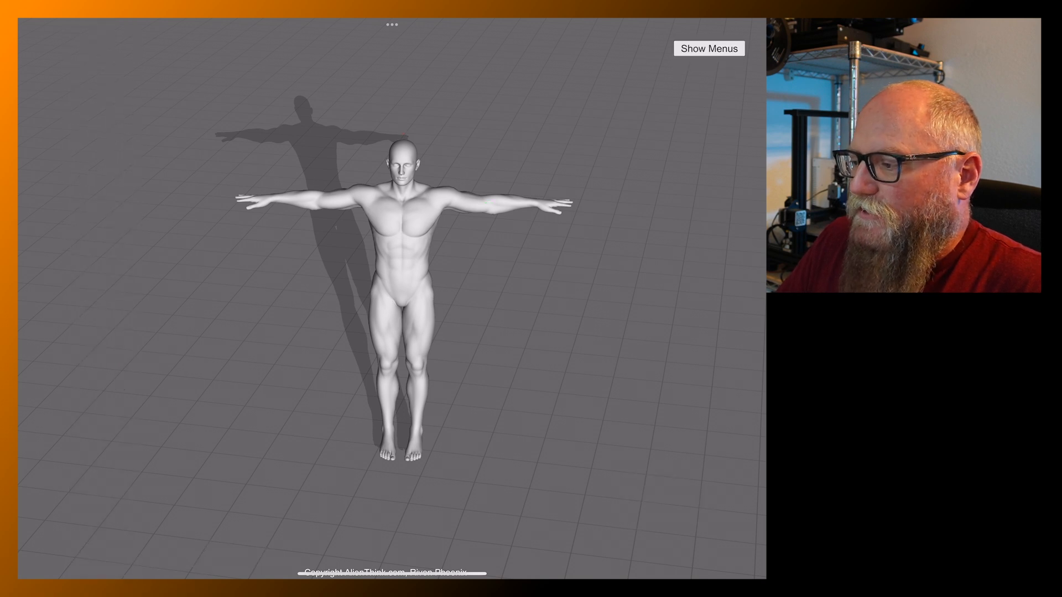
click(708, 49)
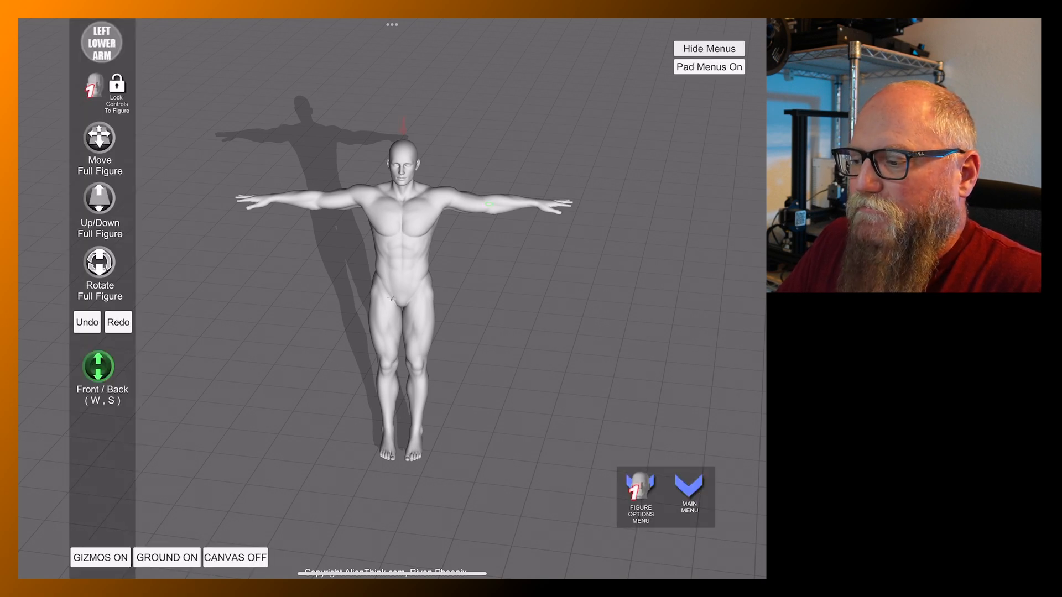
click(709, 68)
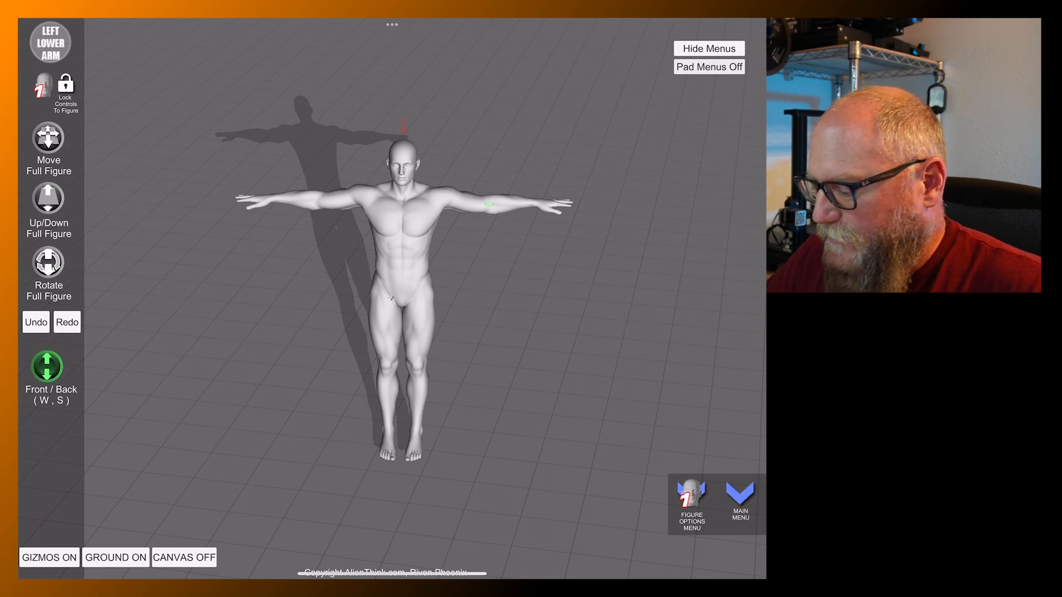
click(739, 498)
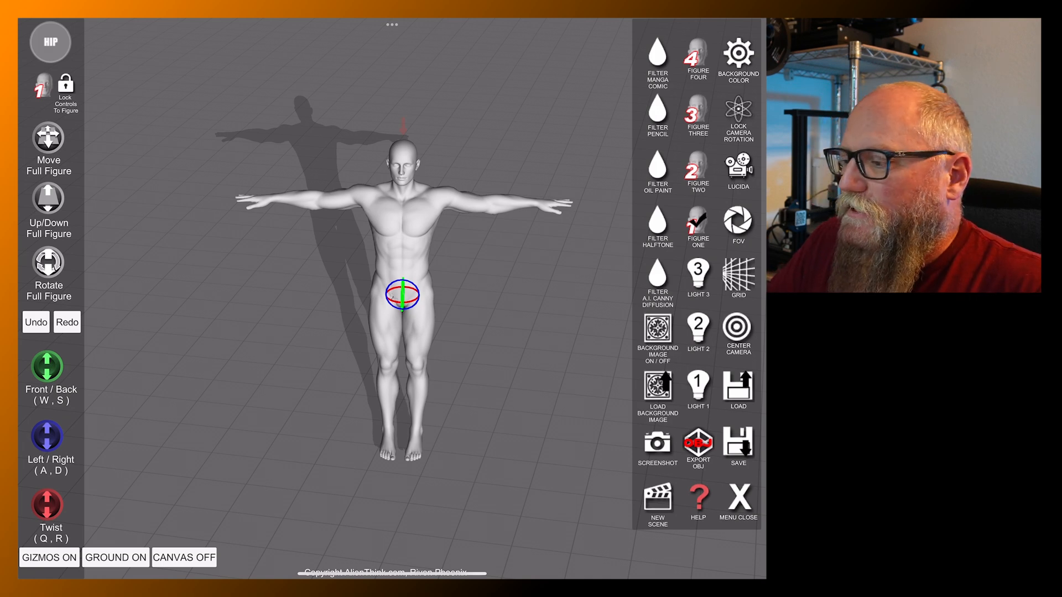
click(657, 52)
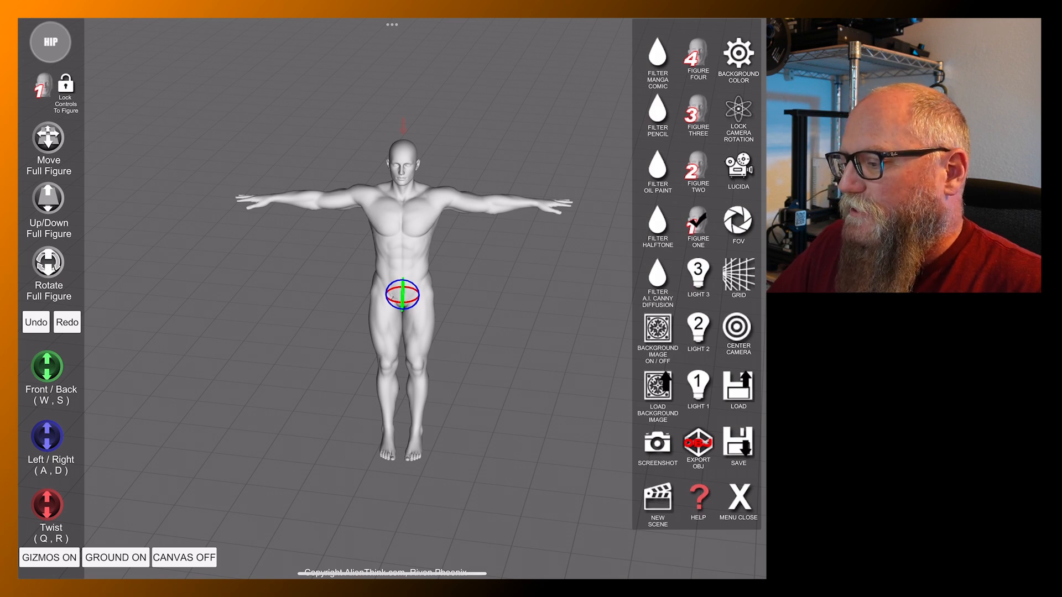
Widen the camera FOV to 85, return it to 20, and close the FOV panel
click(739, 219)
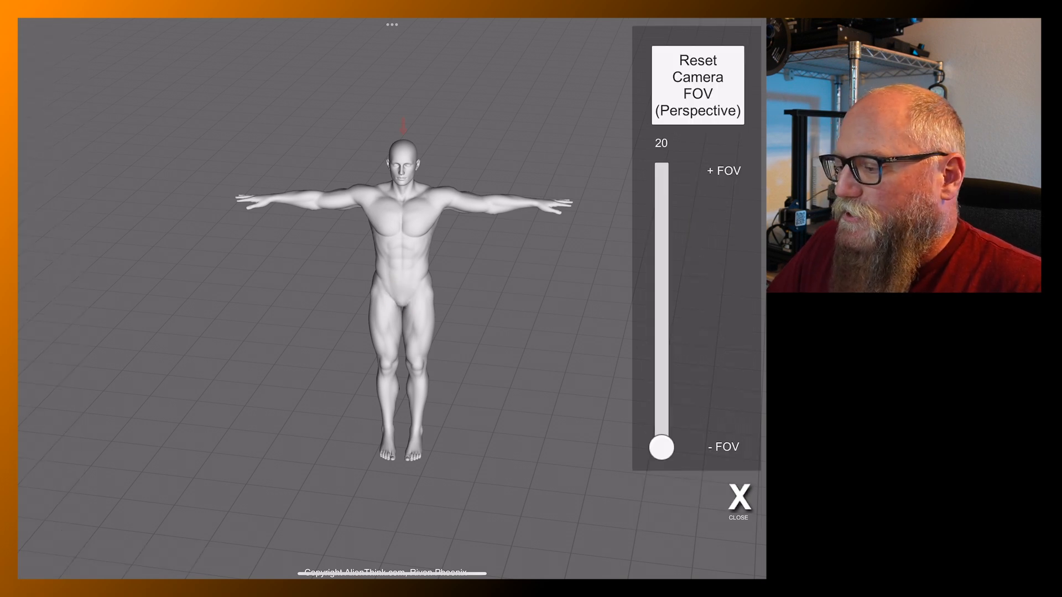
drag(662, 449, 661, 281)
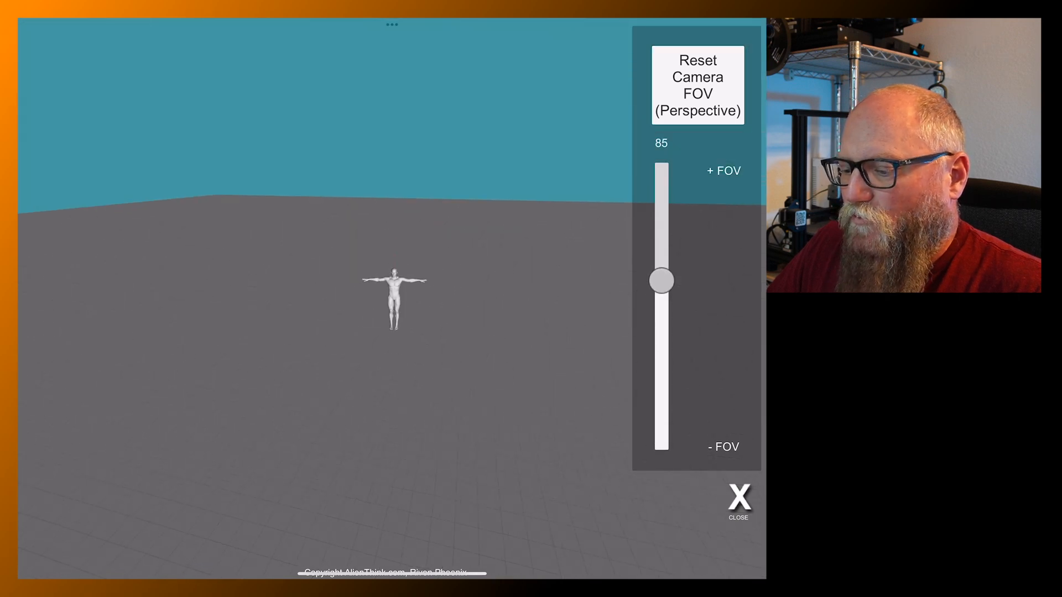
drag(662, 280, 662, 448)
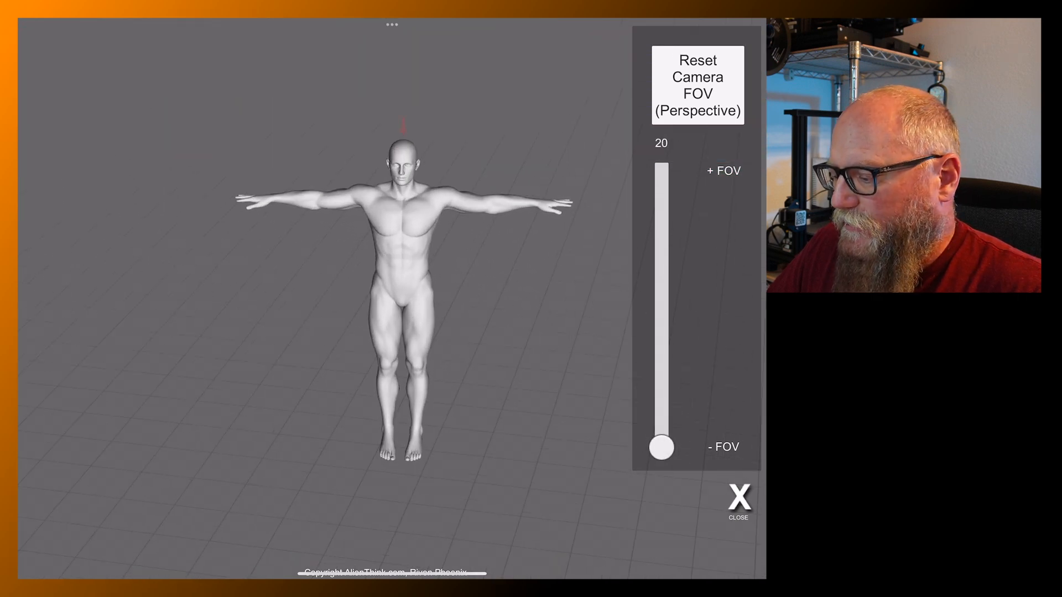
click(736, 497)
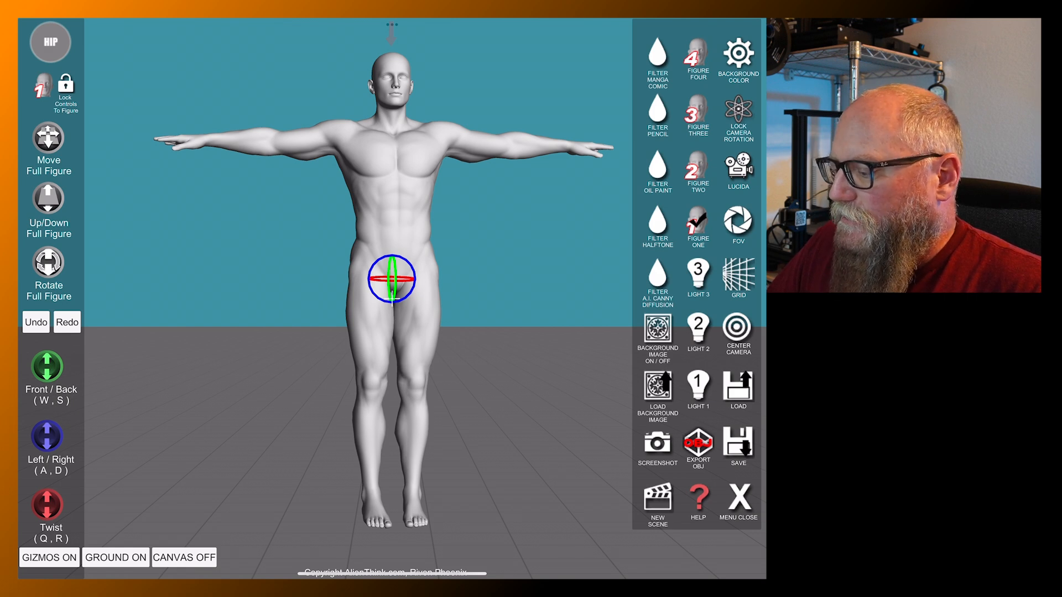
Set the background sky colour to light blue (0.52, 0.69, 0.89) and close the scene options
click(741, 49)
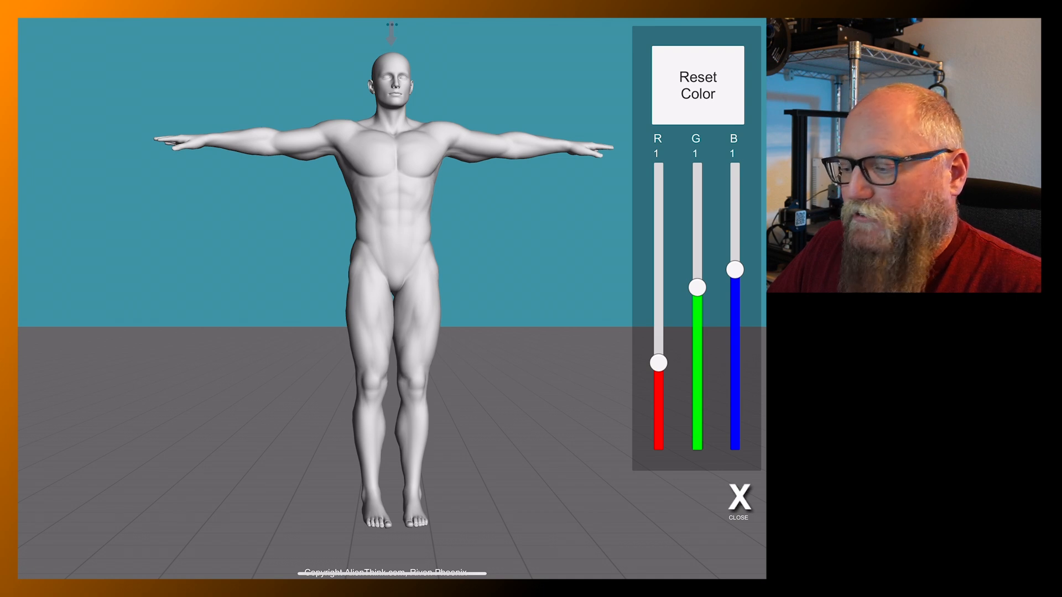
drag(696, 286, 696, 318)
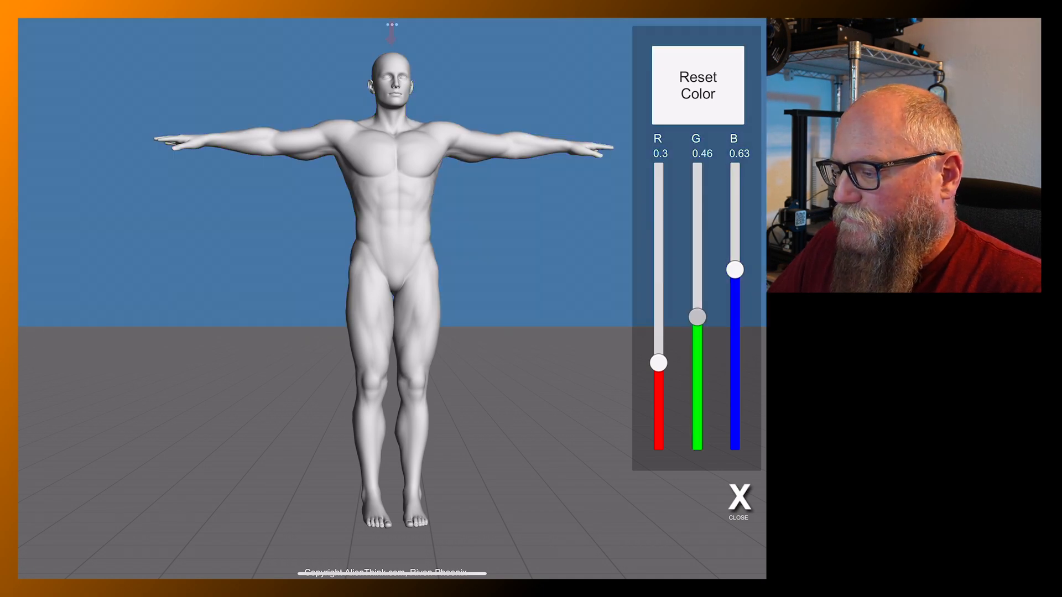
drag(696, 317, 696, 449)
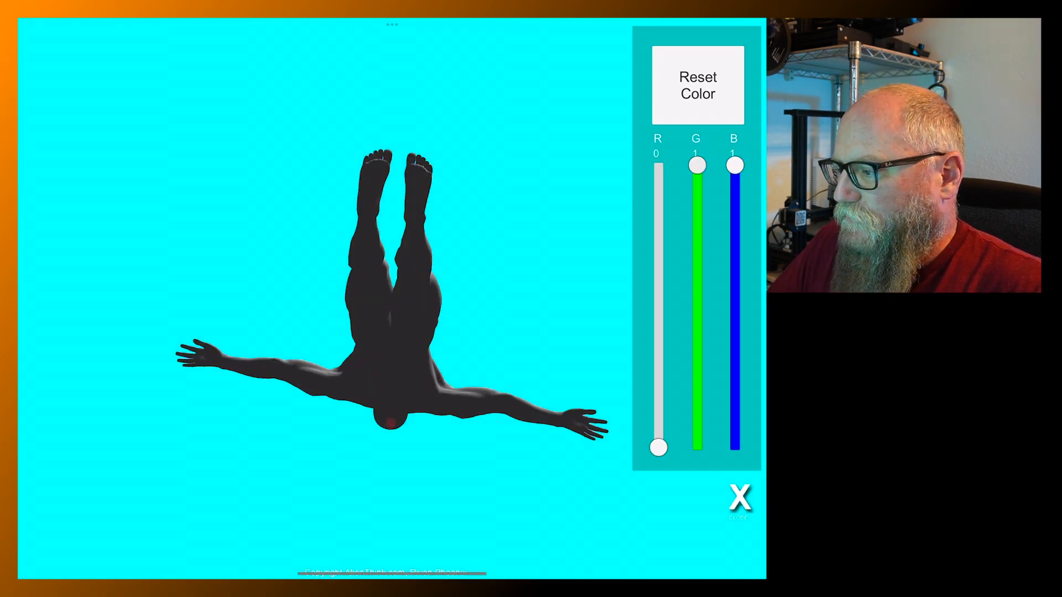
click(698, 84)
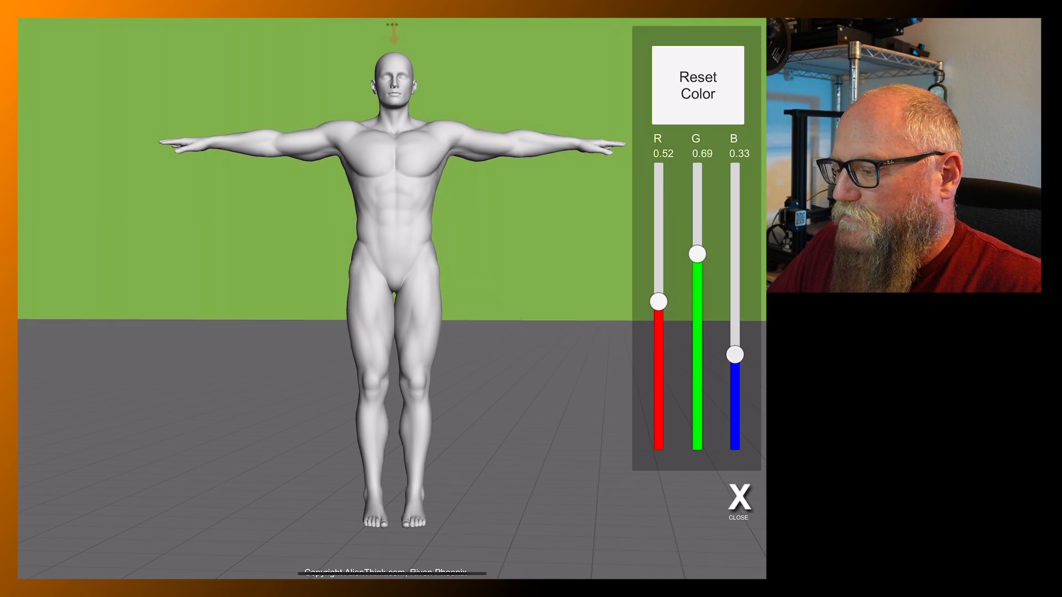
drag(735, 355, 735, 197)
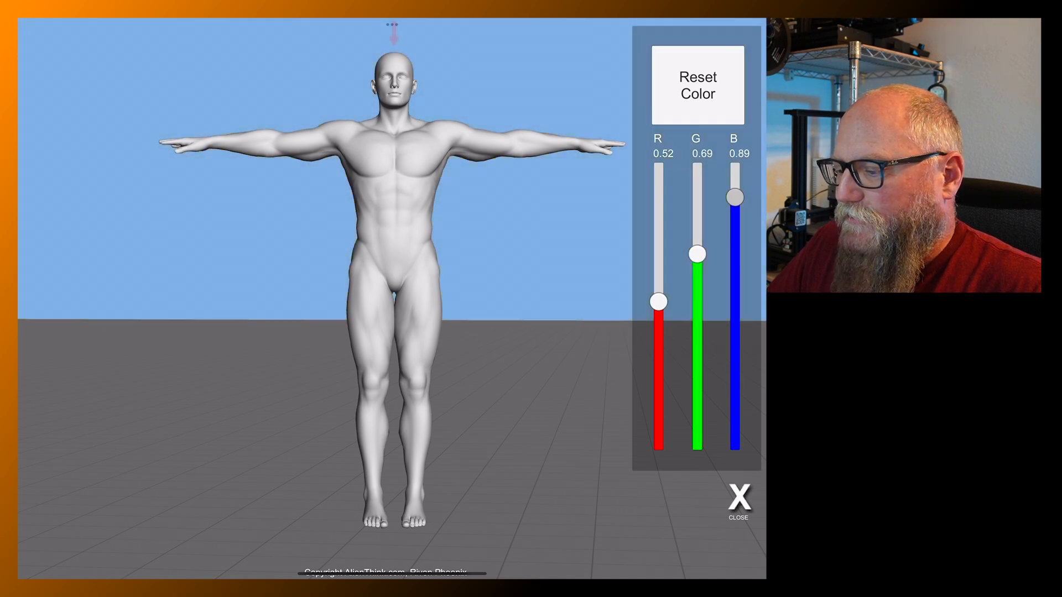
click(739, 495)
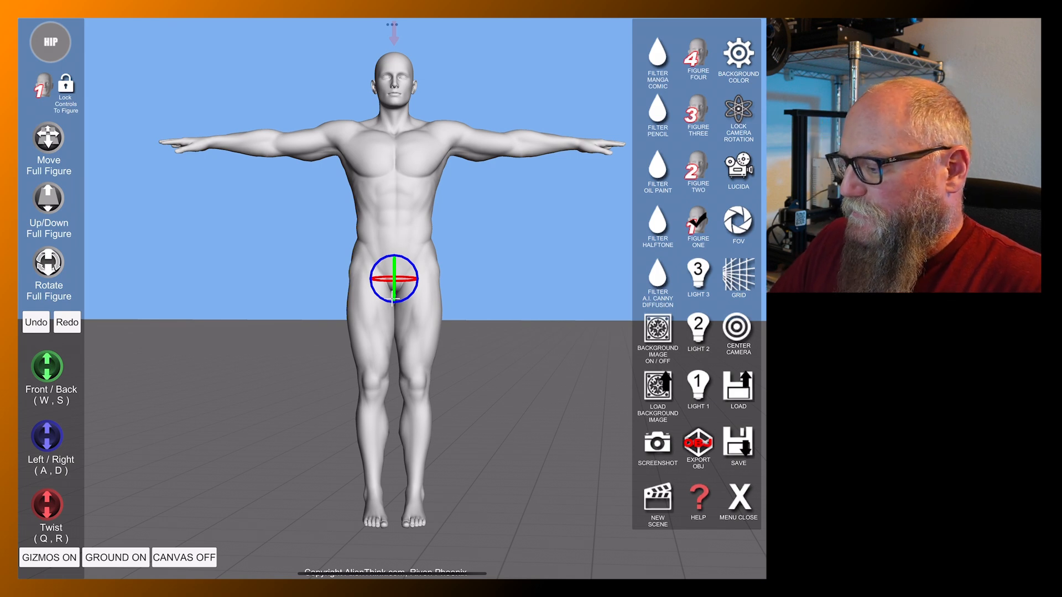
click(739, 501)
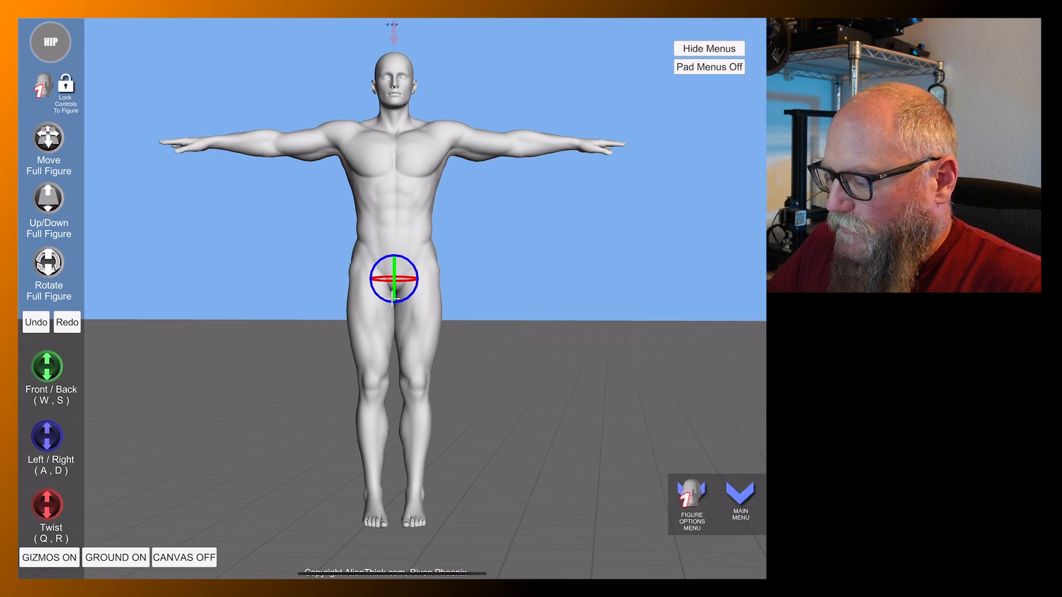
In Figure Options, try silhouette, skeleton overlay and box guides, then rotate the figure at the hip
click(739, 495)
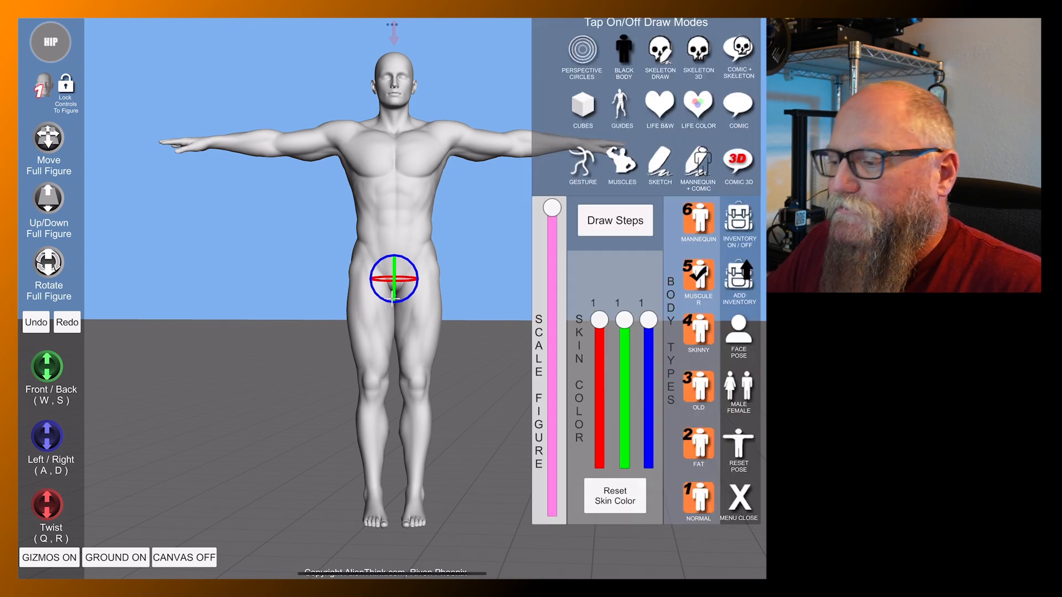
click(582, 48)
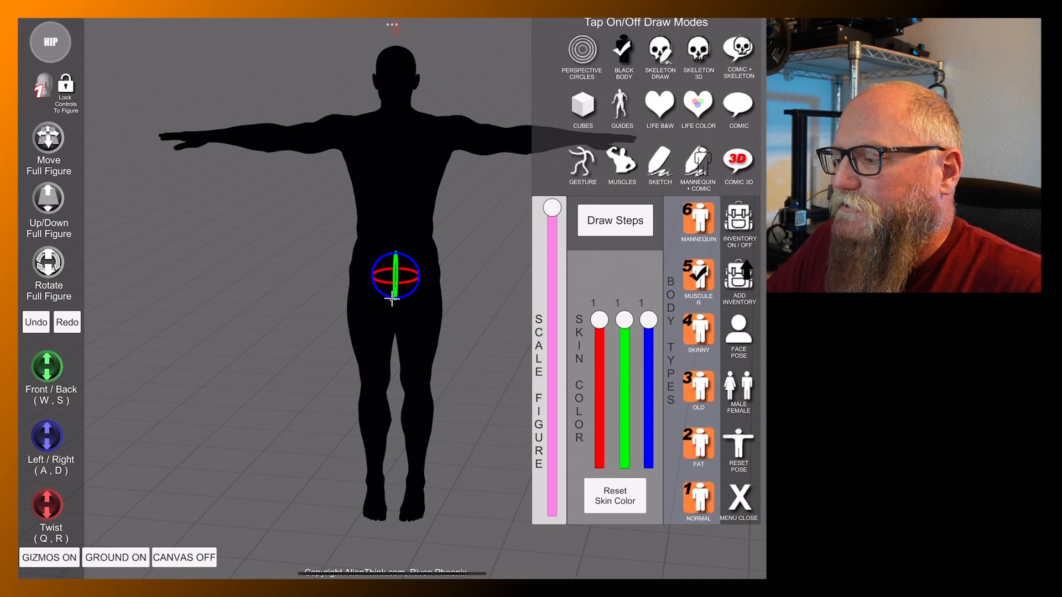
click(659, 50)
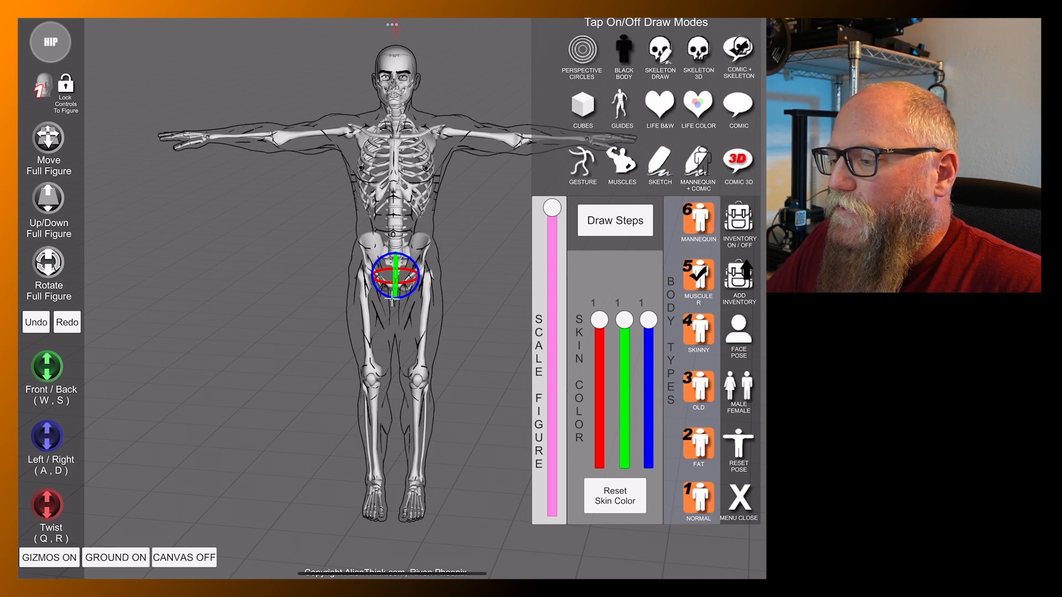
click(581, 104)
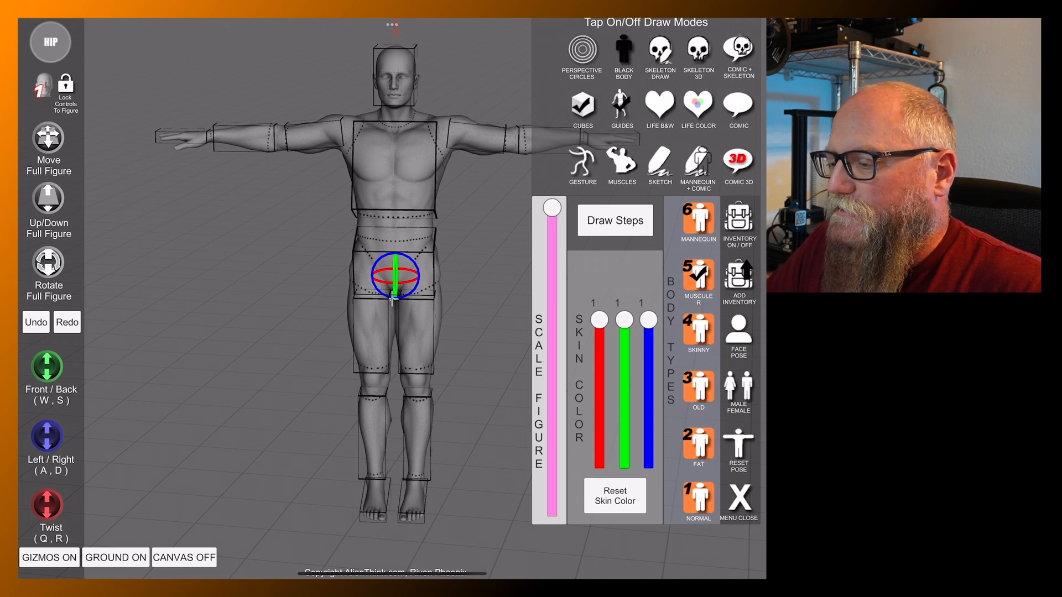
click(621, 161)
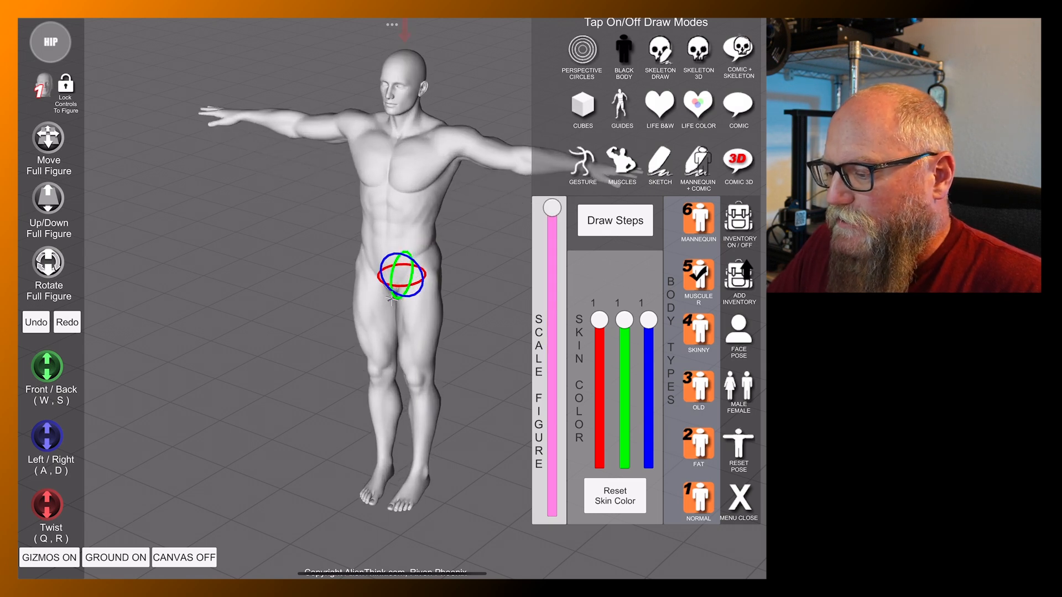
drag(598, 318, 599, 379)
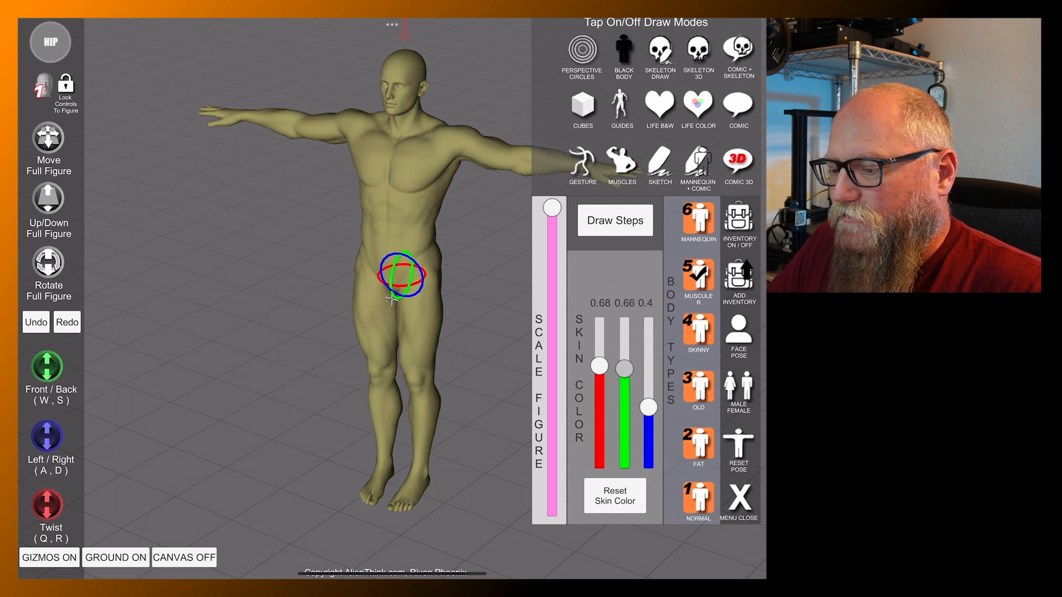
Try orange, olive and green skin tones, settling on a warm brown around 0.68 / 0.52 / 0.37
drag(623, 367, 623, 399)
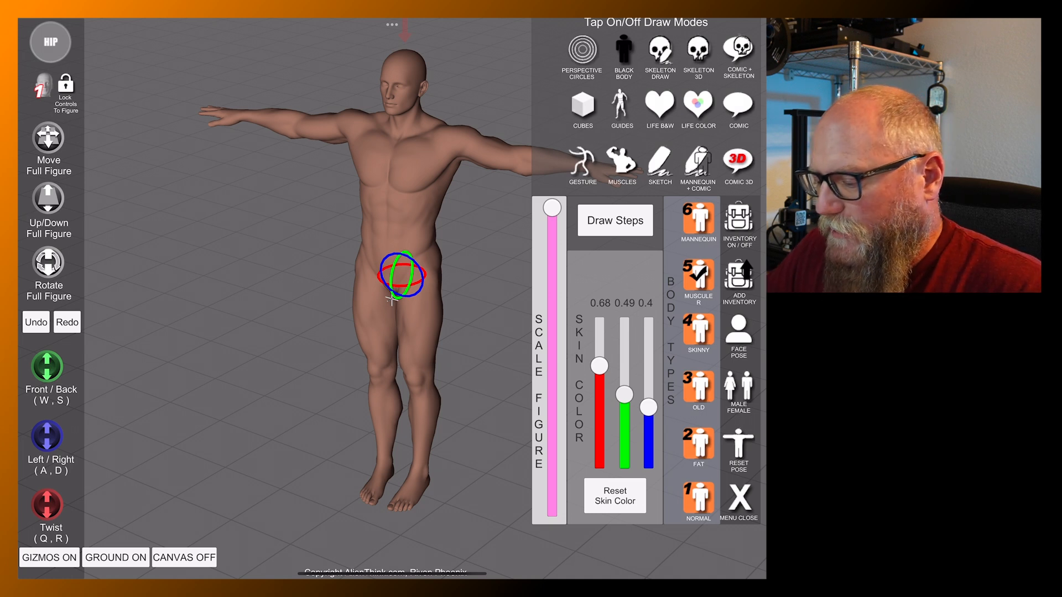
click(616, 495)
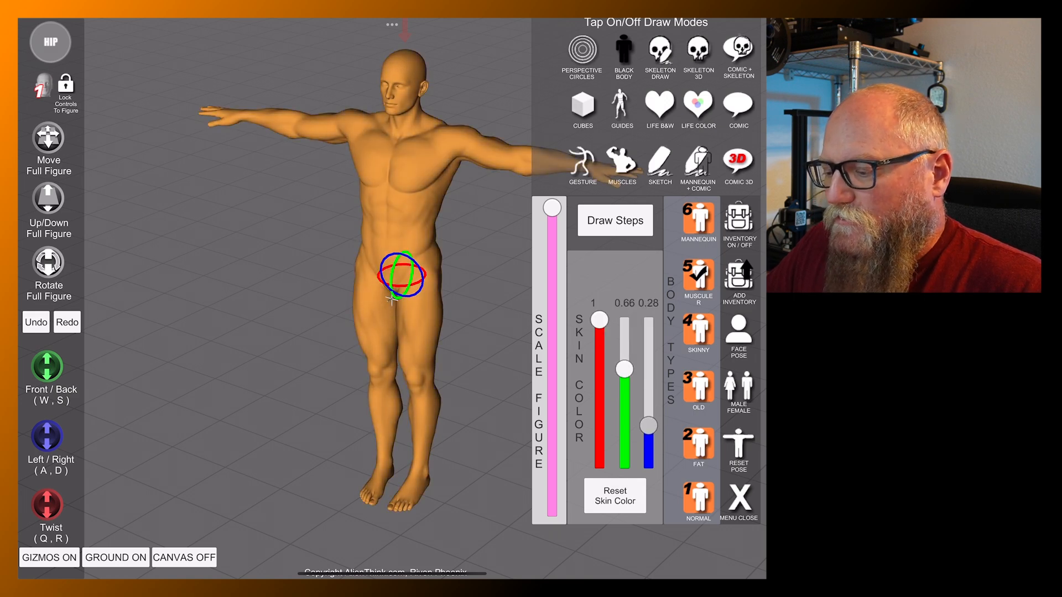
drag(595, 318, 595, 375)
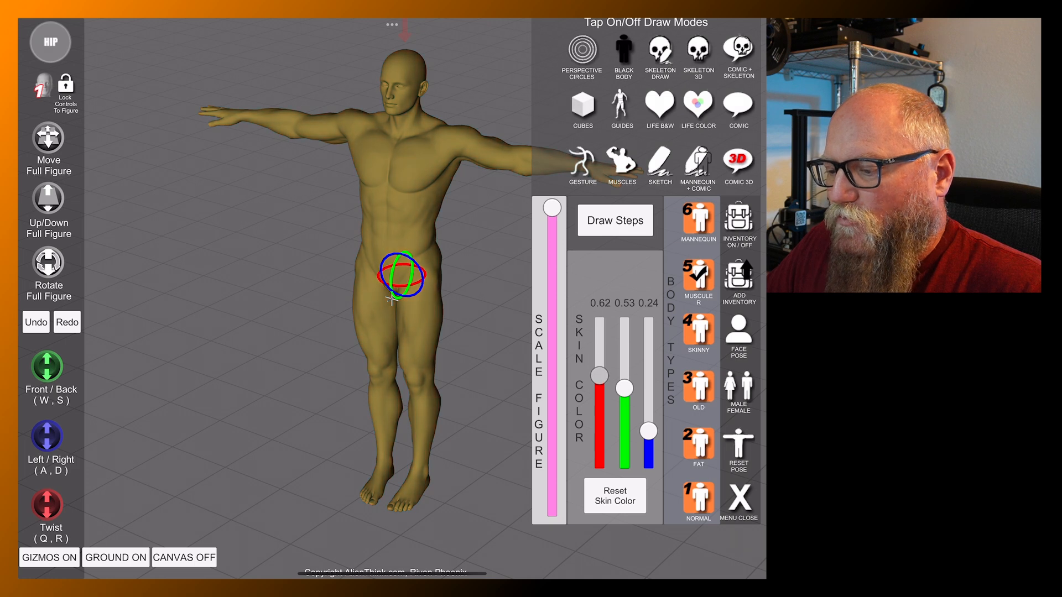
drag(624, 385, 624, 342)
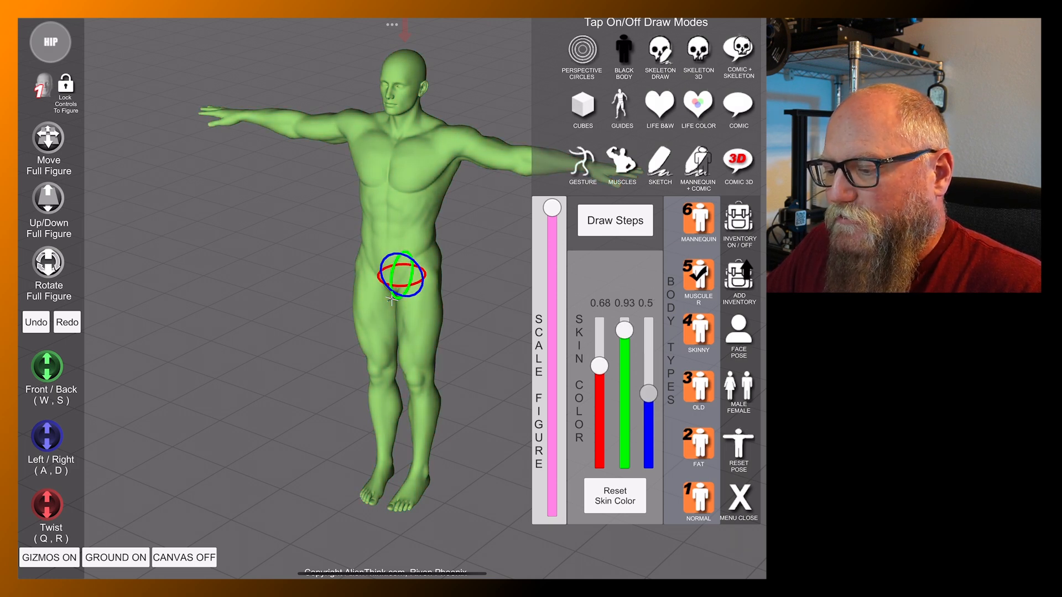
drag(624, 325, 624, 386)
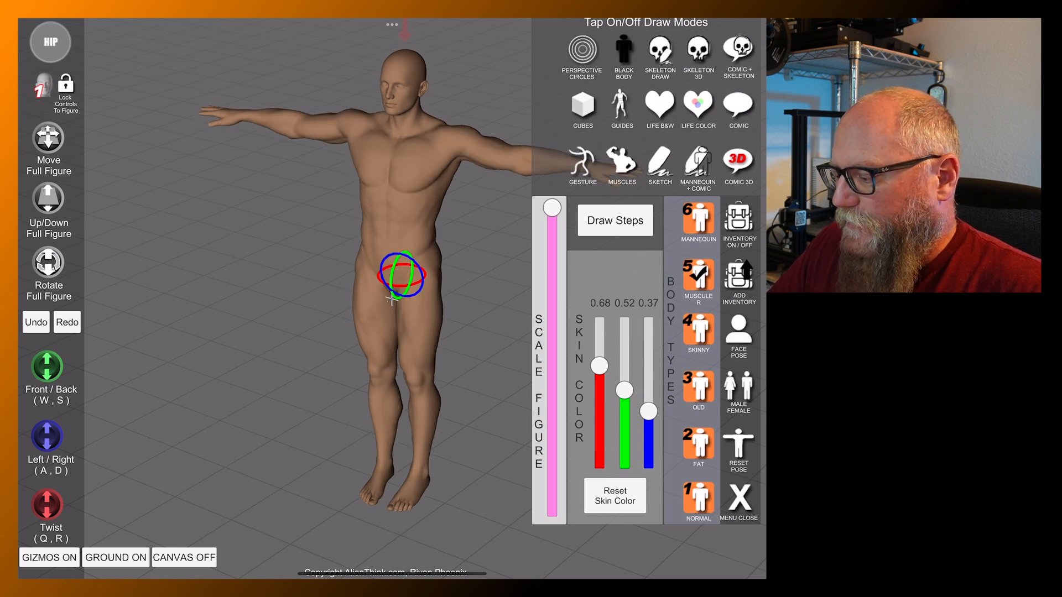
click(739, 448)
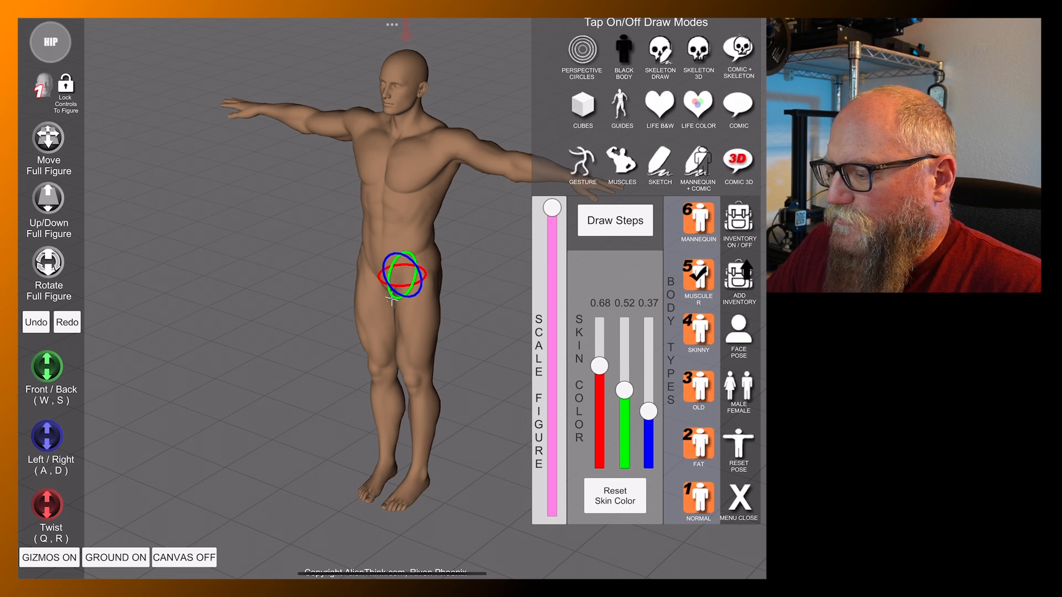
Try the Mannequin body type, then set the figure to 1 Normal
click(698, 217)
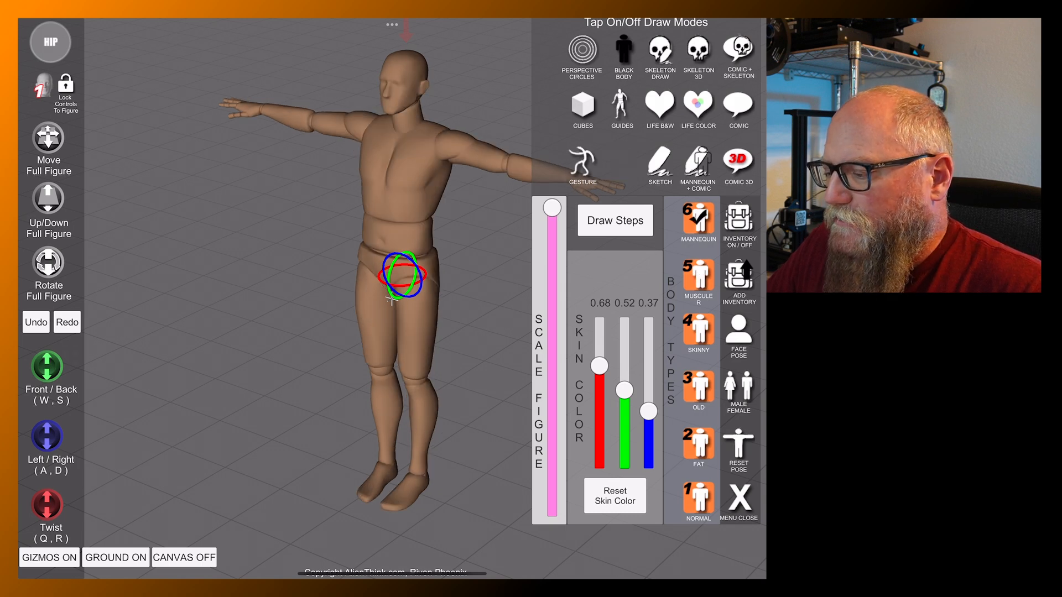
click(698, 332)
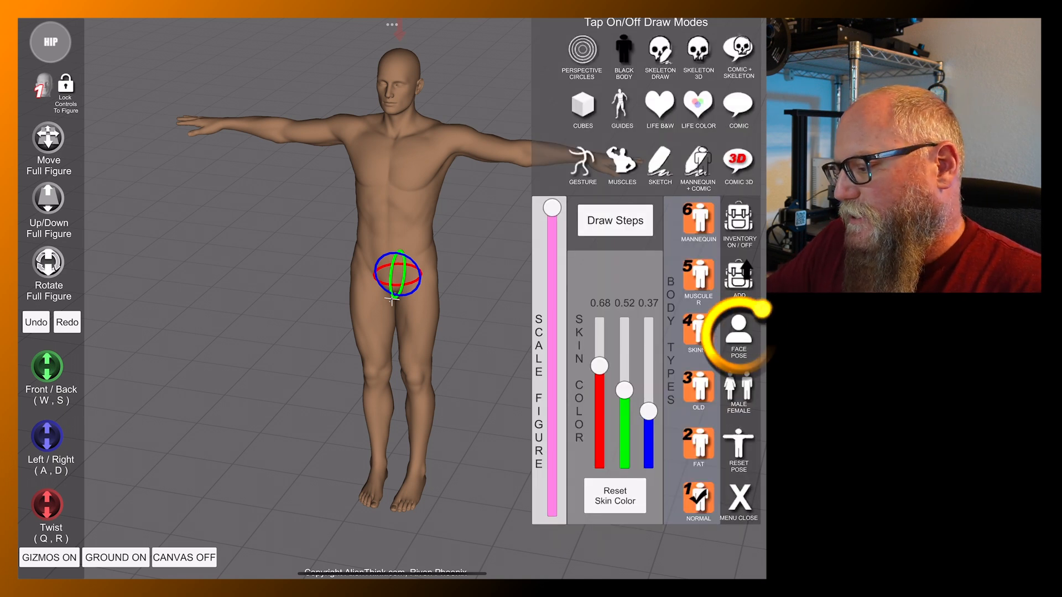
In Face Pose, test a fully raised right eyebrow and full Contempt, returning both to neutral
click(740, 332)
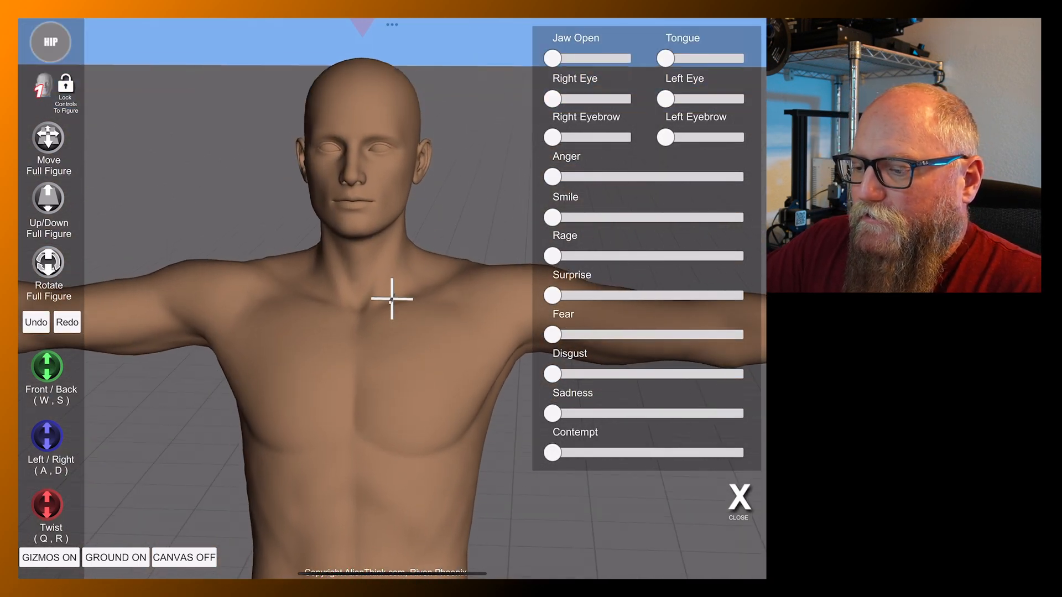
drag(554, 59, 628, 58)
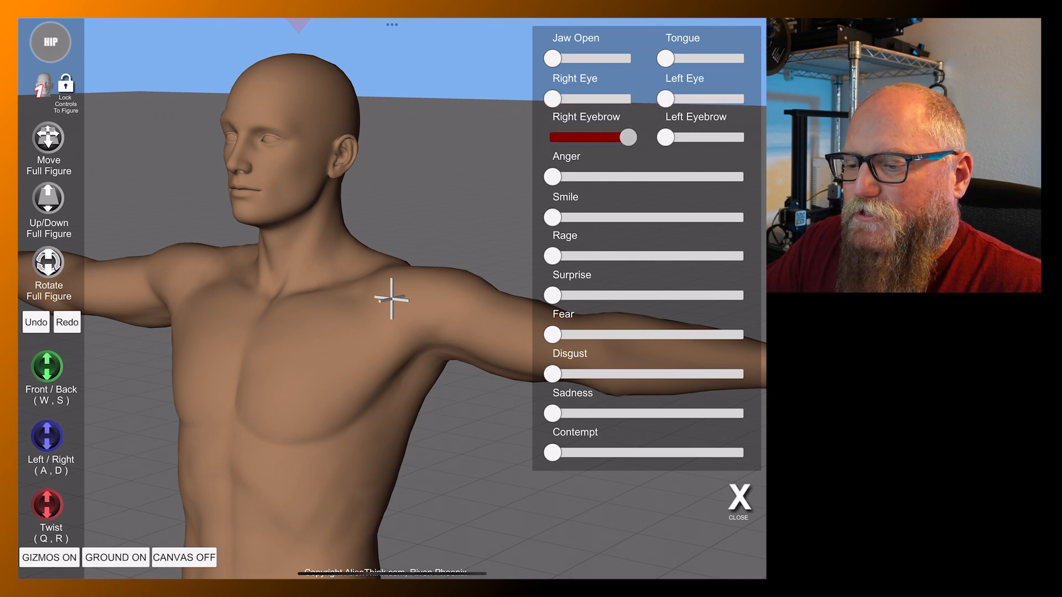
drag(623, 137, 552, 137)
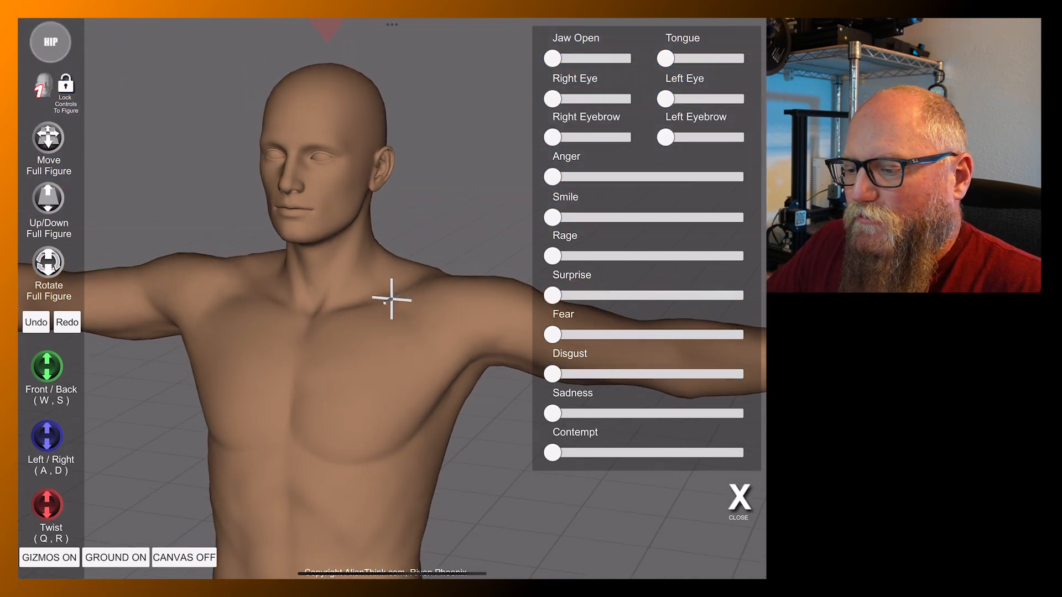
drag(552, 177, 741, 177)
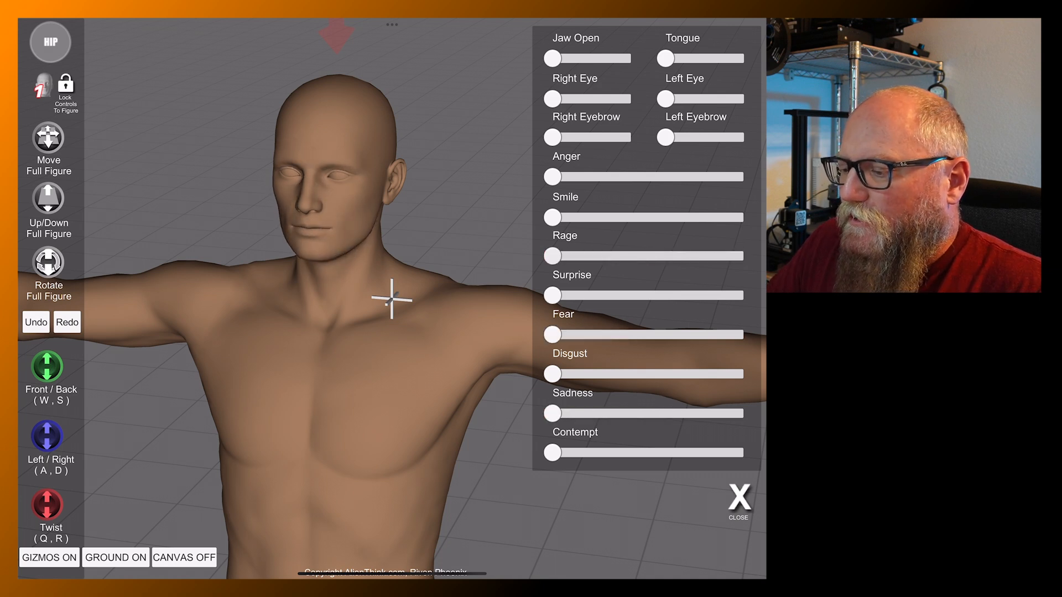
drag(552, 453, 738, 452)
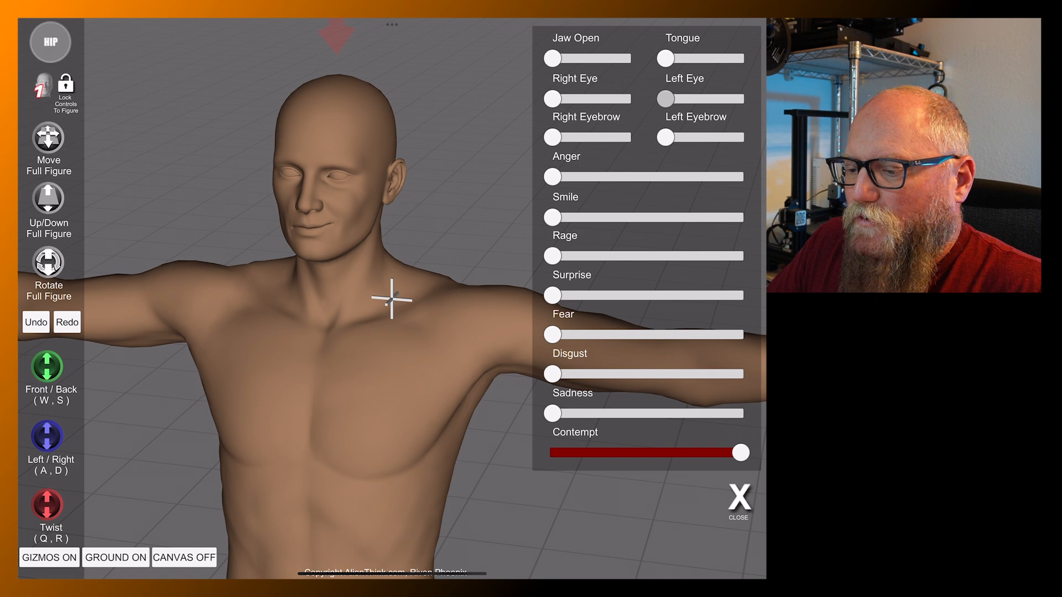
drag(740, 452, 552, 452)
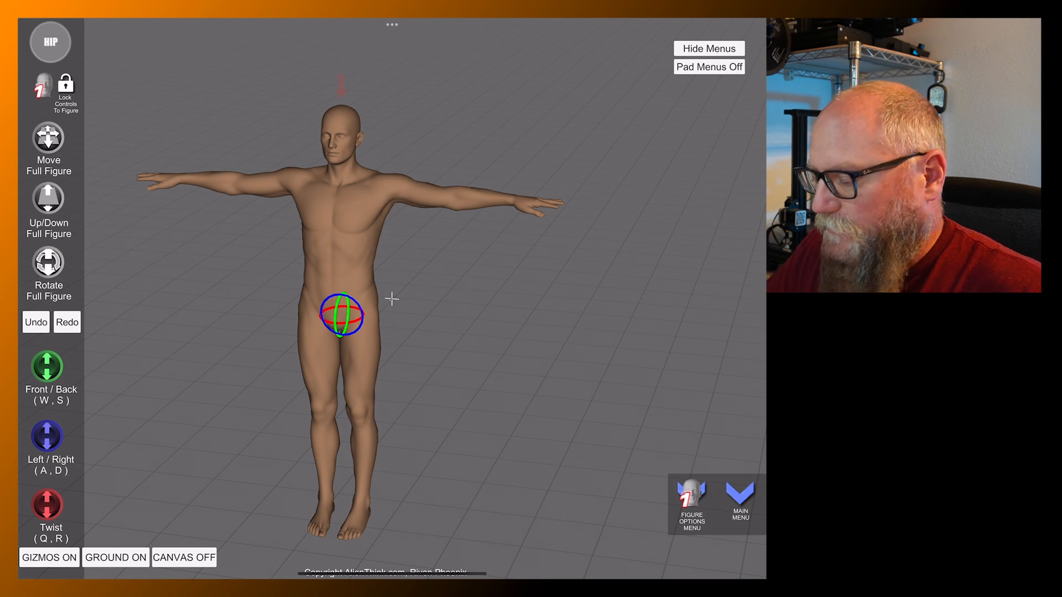
click(739, 496)
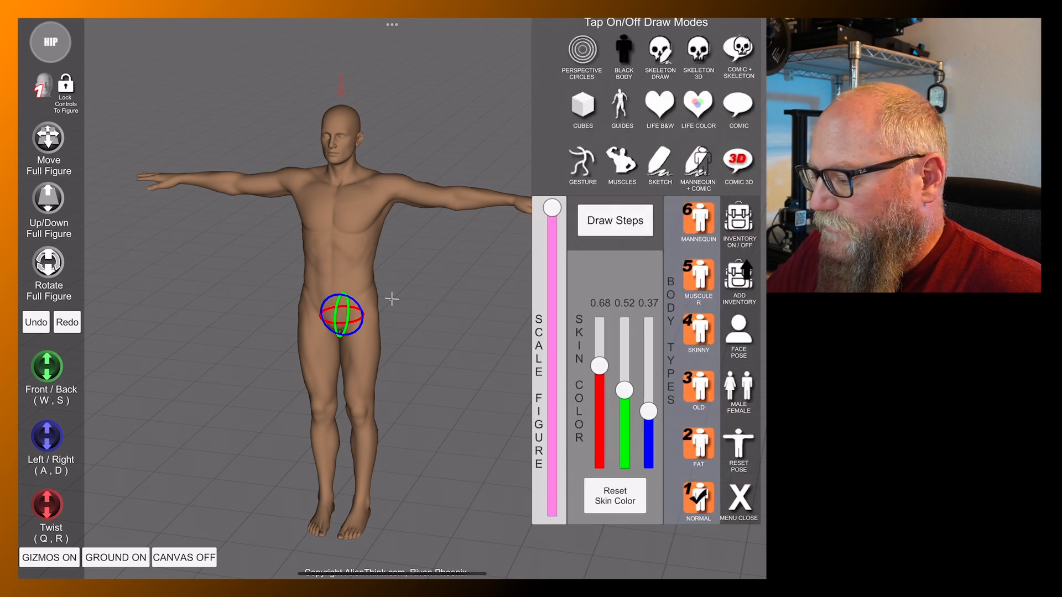
click(739, 499)
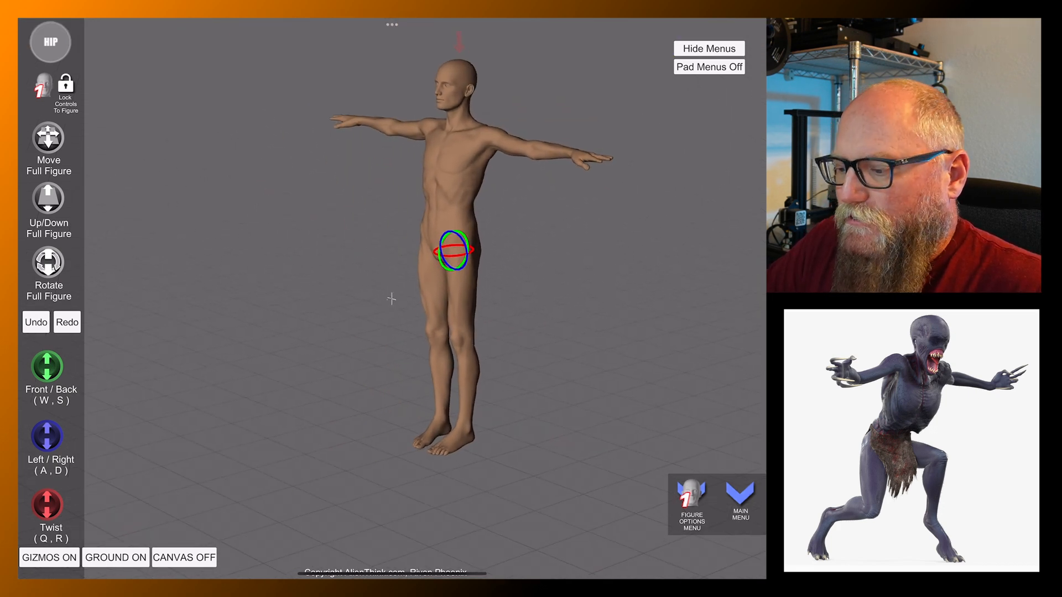
Rotate the left and right upper and lower legs into a leaping, bent-knee stride
click(471, 254)
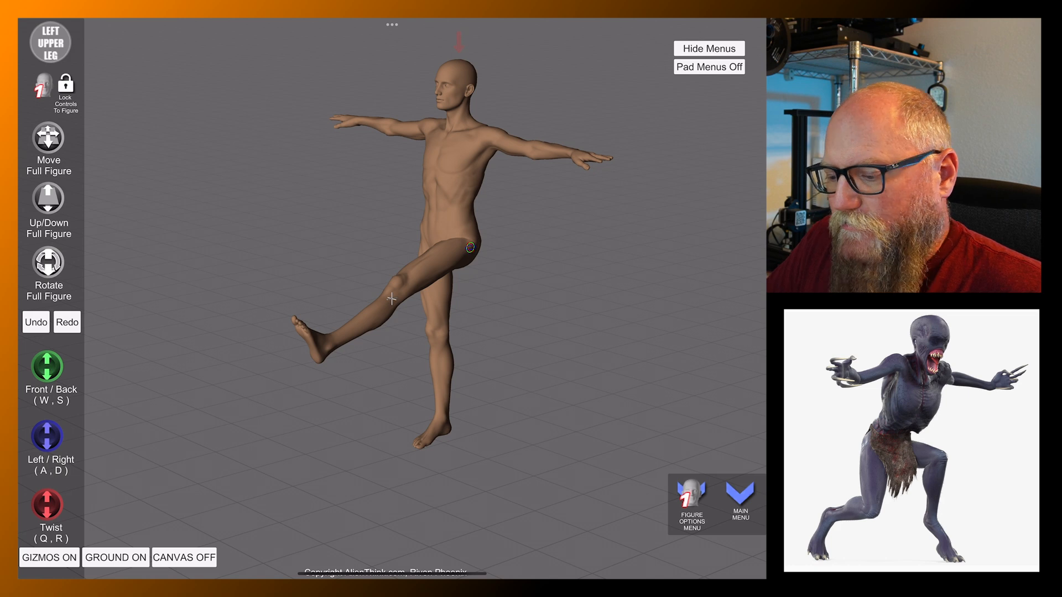
click(391, 299)
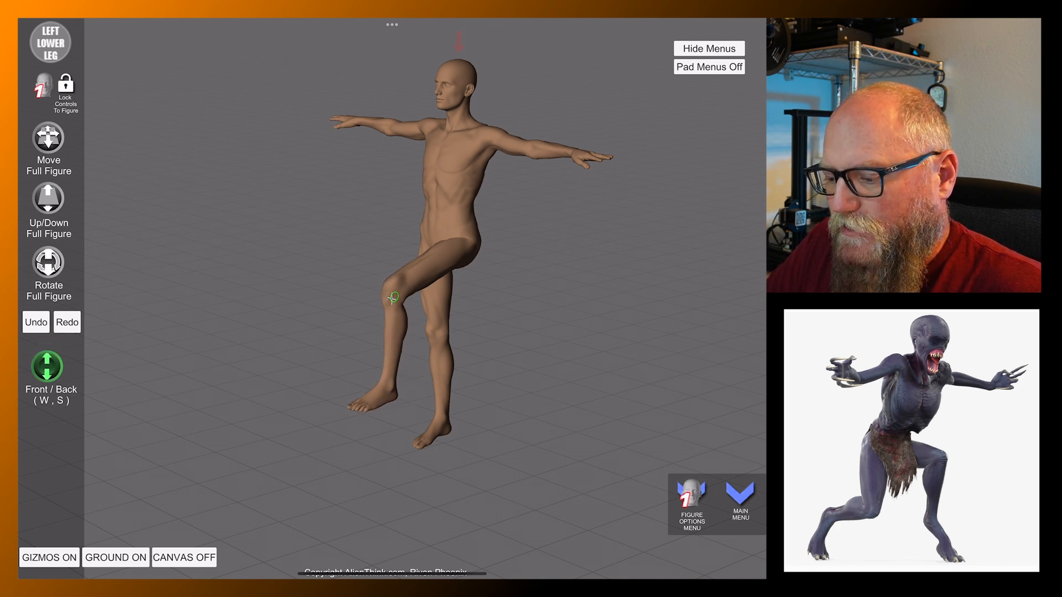
click(385, 387)
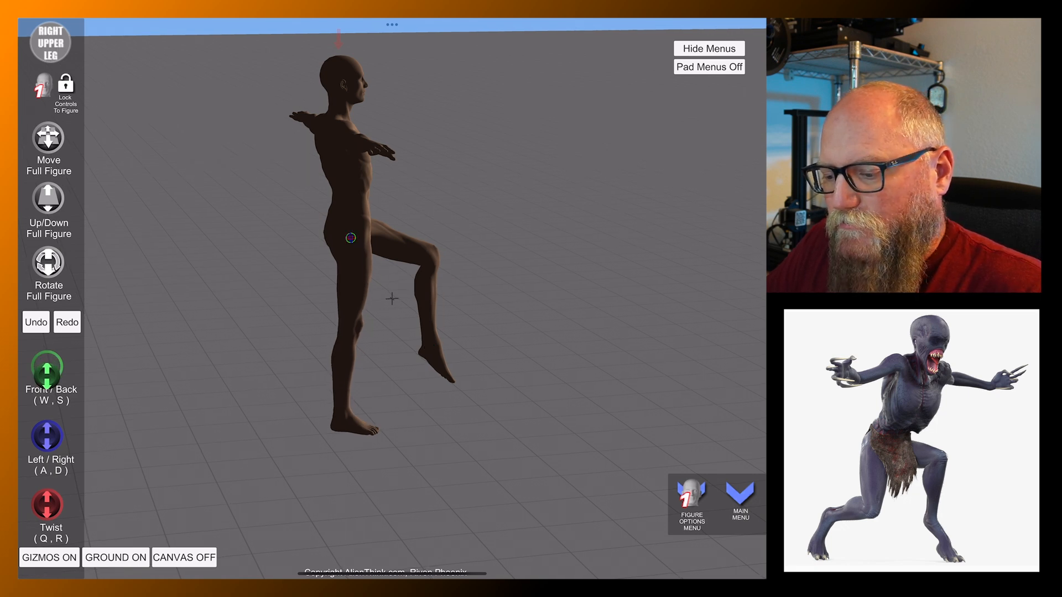
click(333, 334)
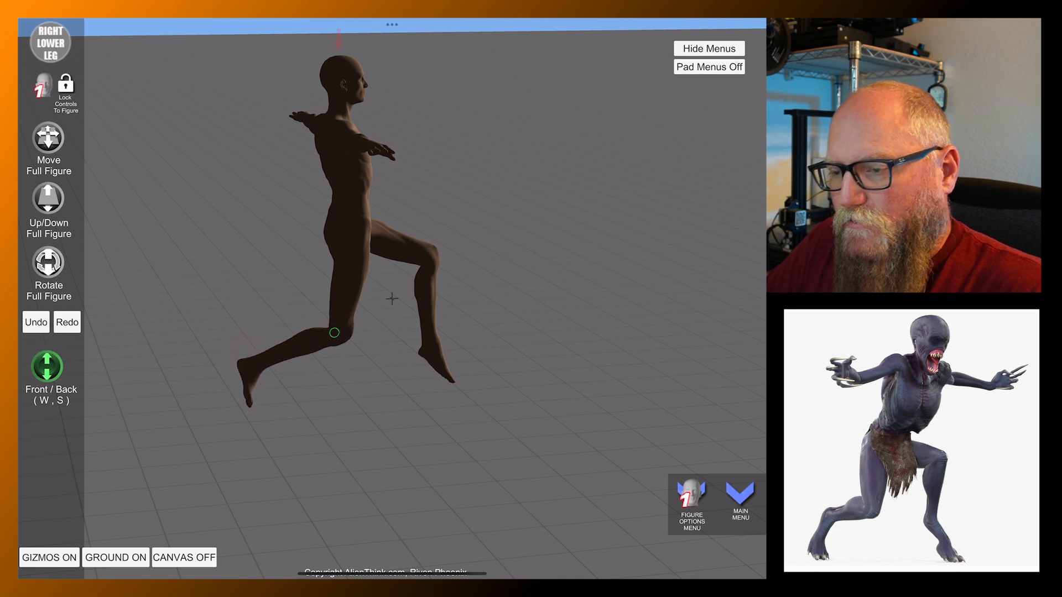
click(250, 365)
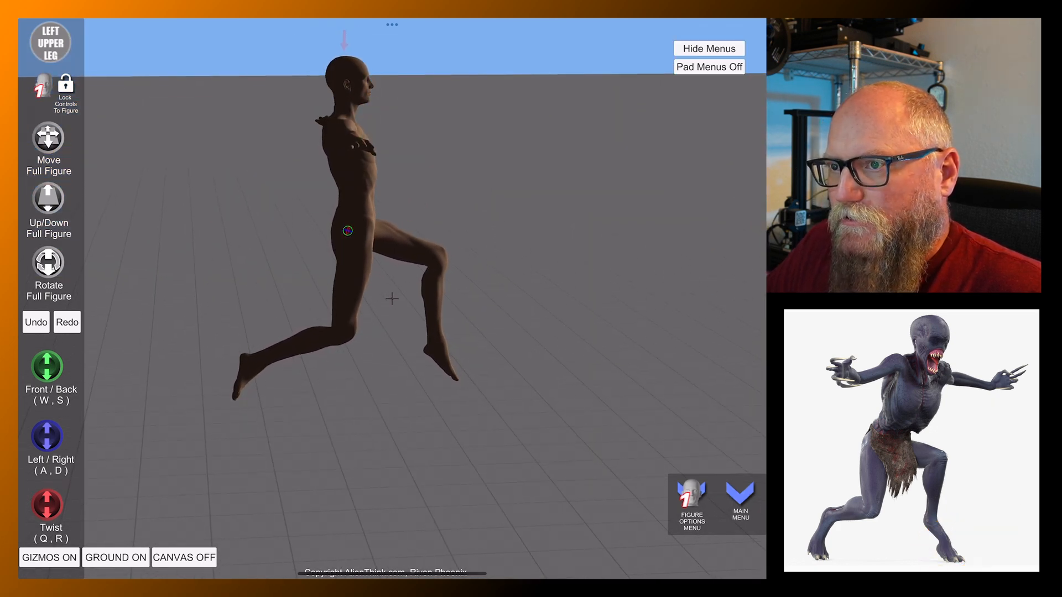
Rotate the upper arm joints down into a wide forward reach over the crouched legs
click(355, 180)
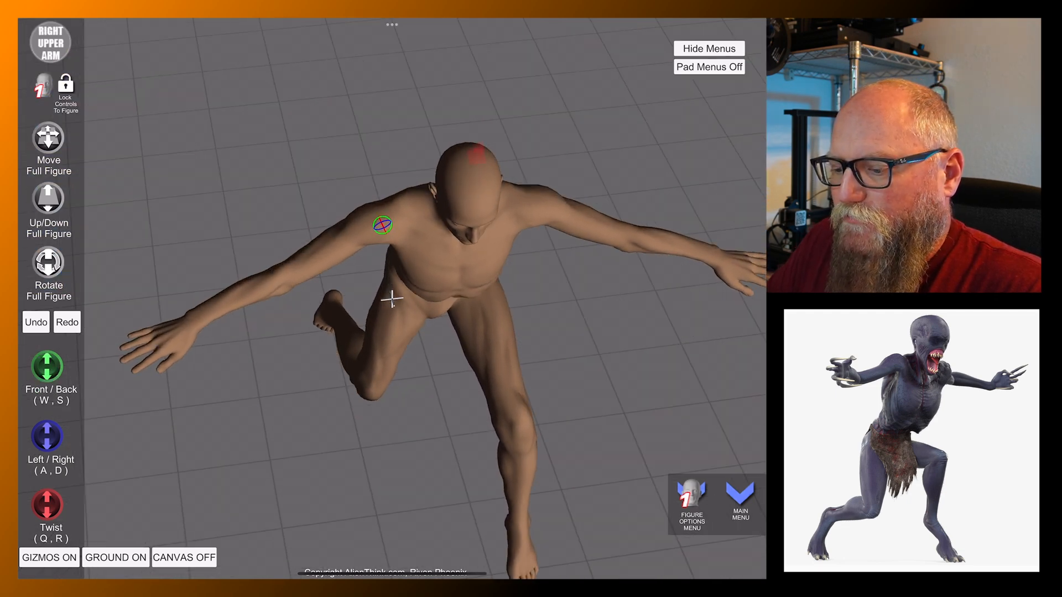
click(287, 292)
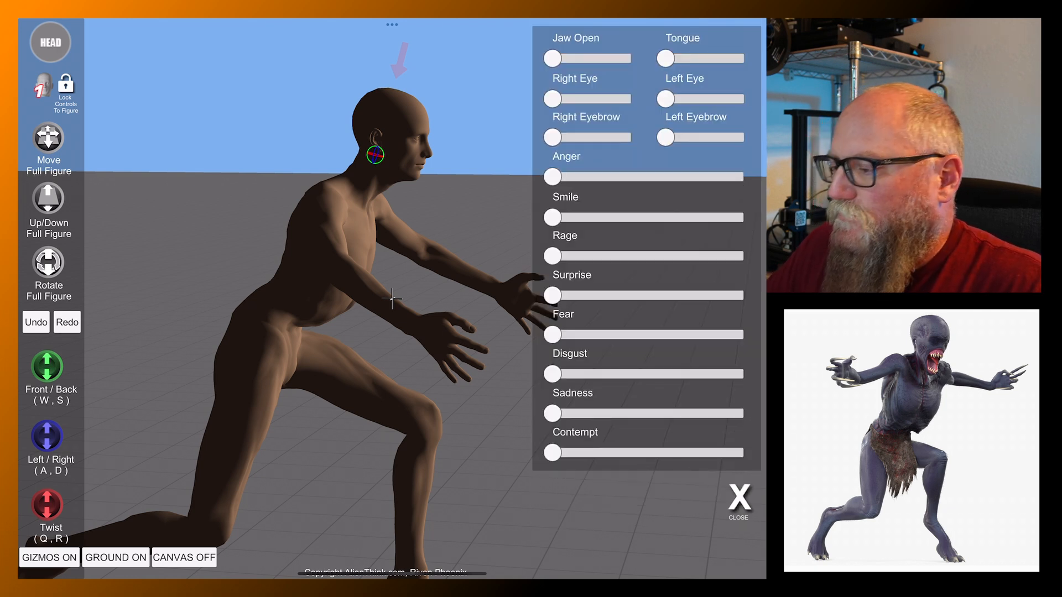
Slide Rage to full strength, then select and rotate the left lower leg
drag(552, 256, 640, 255)
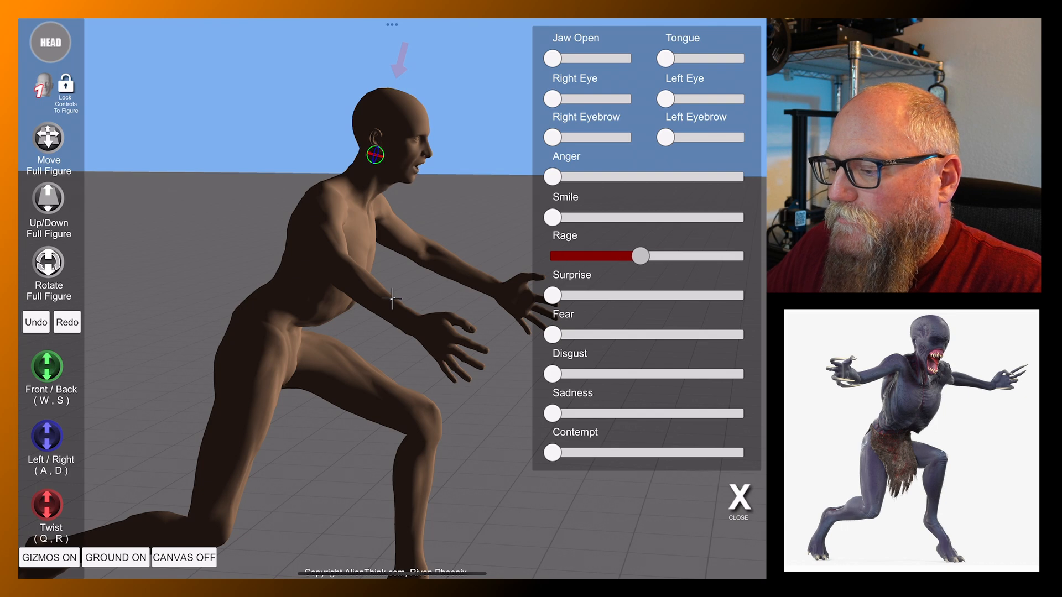
drag(638, 255, 738, 256)
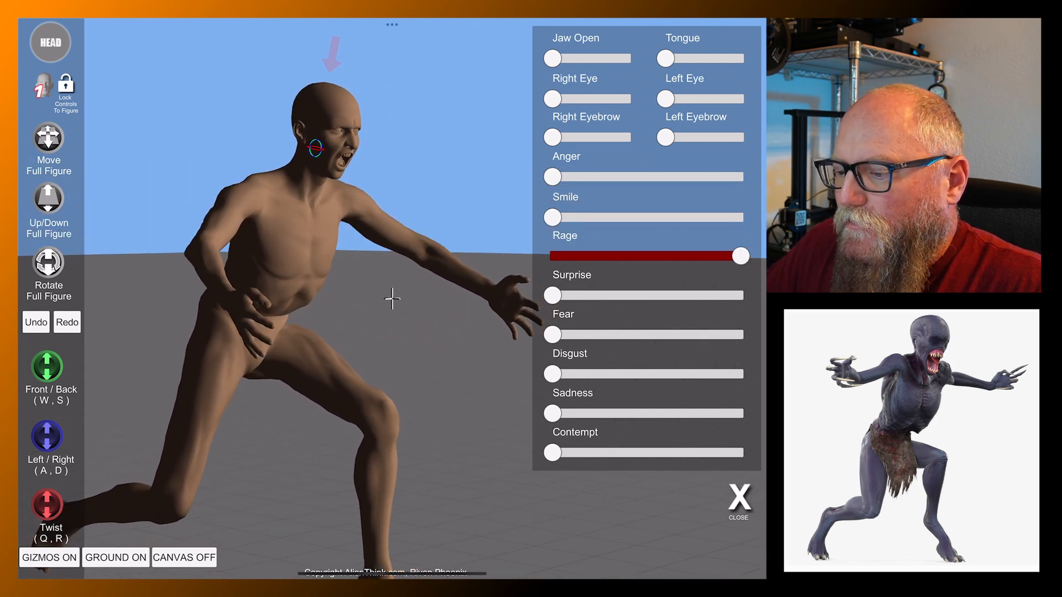
click(376, 429)
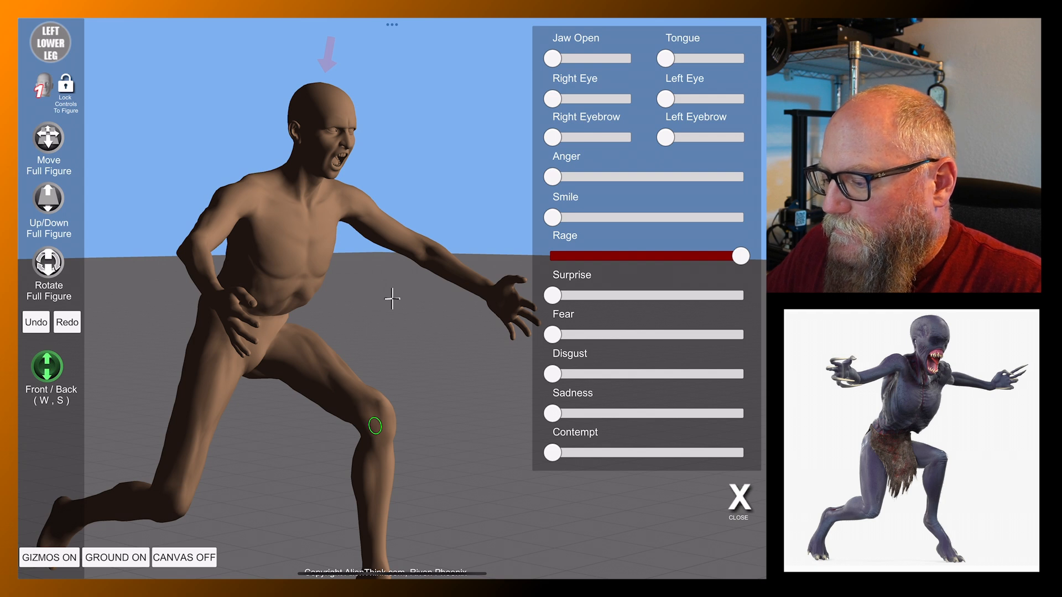
drag(554, 373, 741, 373)
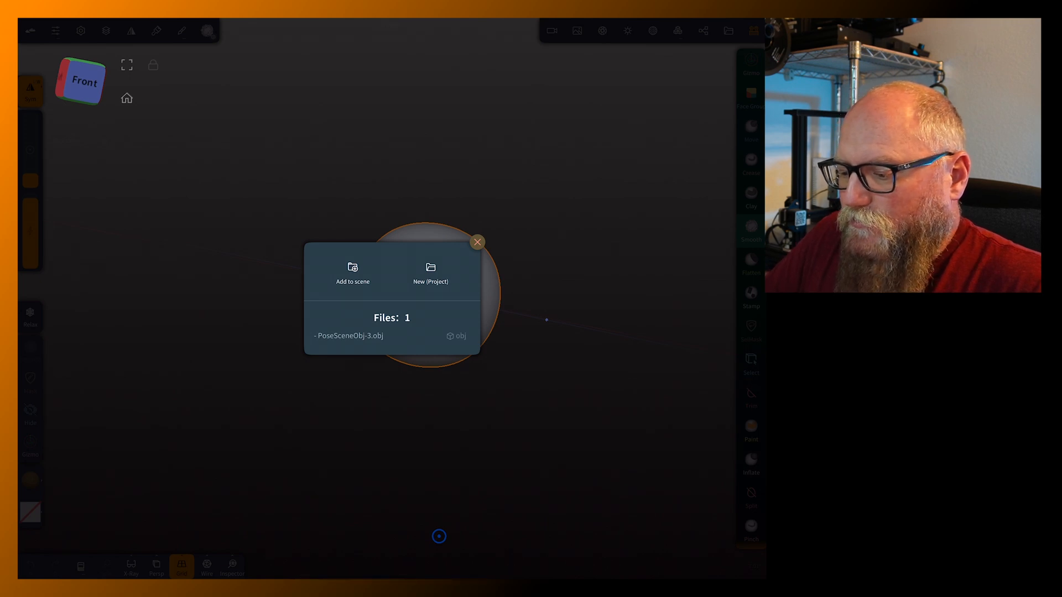
Load the exported OBJ as a new project and save it over PoseSceneObj-2
click(352, 273)
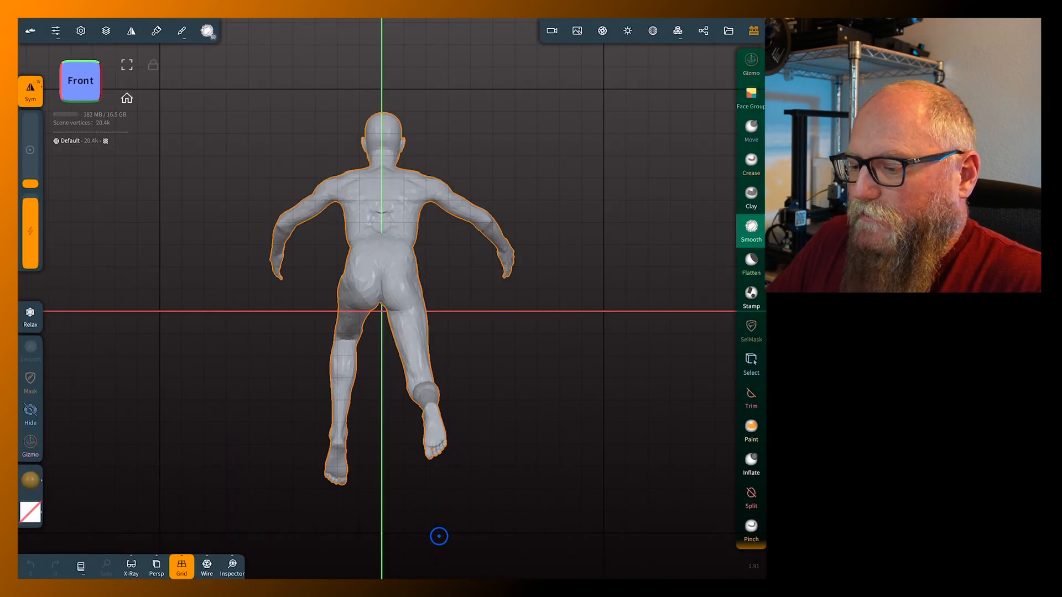
click(728, 31)
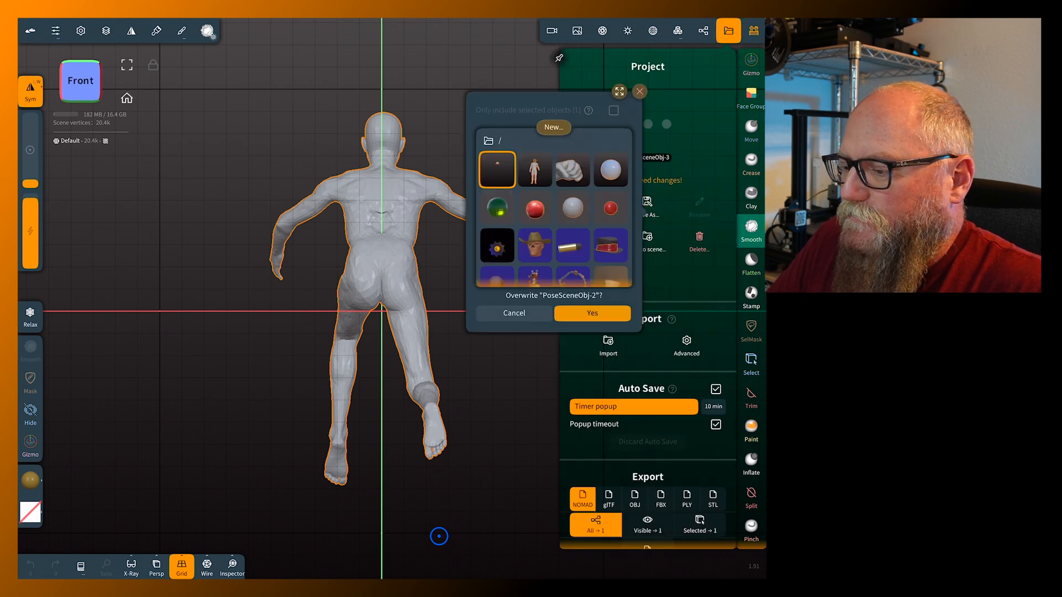
click(592, 314)
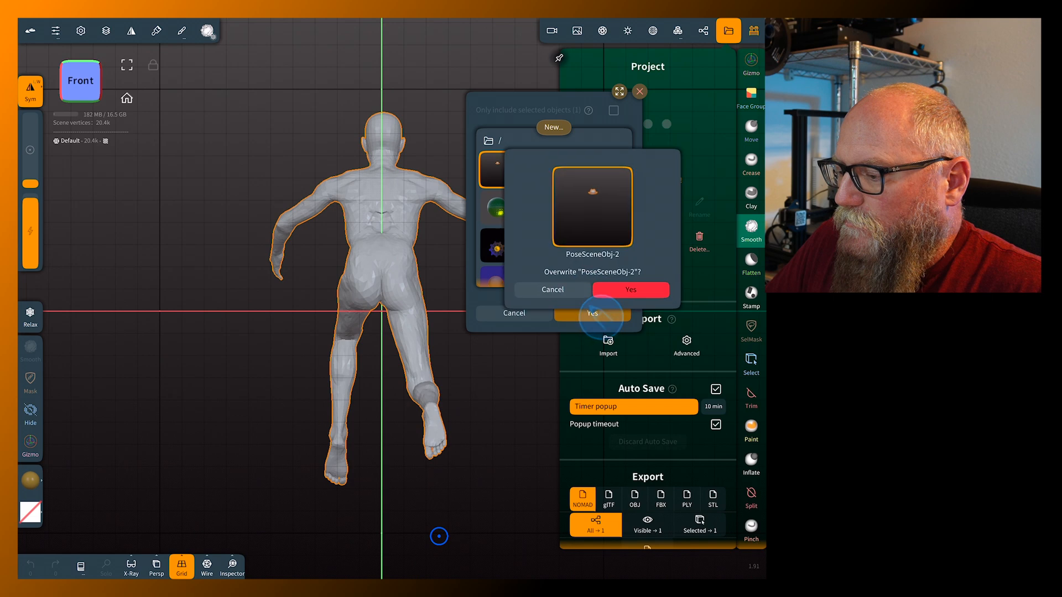
click(631, 289)
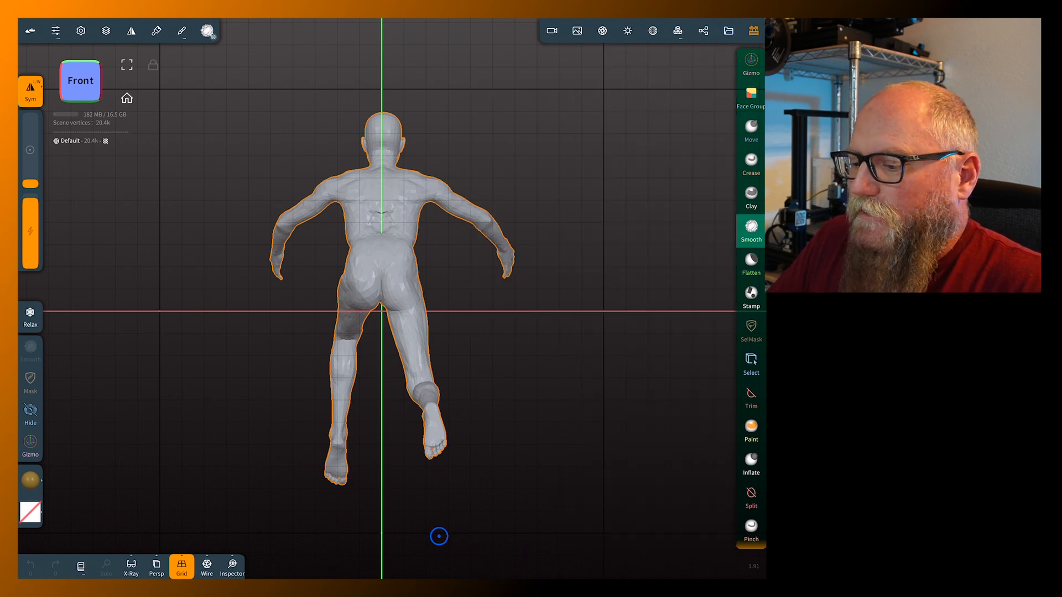
drag(439, 537, 717, 369)
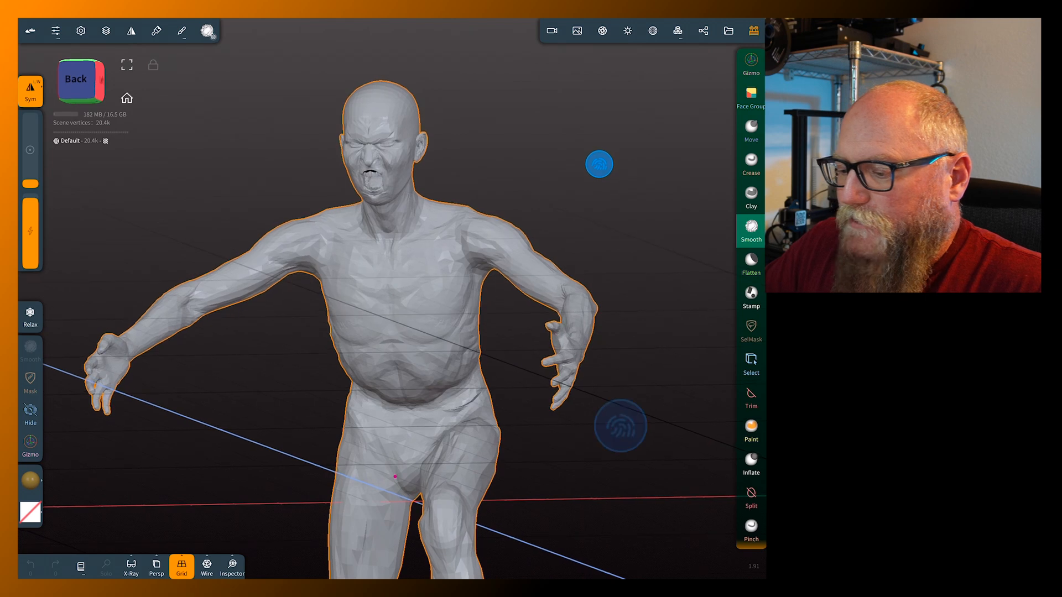
Voxel remesh the figure at about 521 resolution, then undo back to 20.4k vertices
click(677, 31)
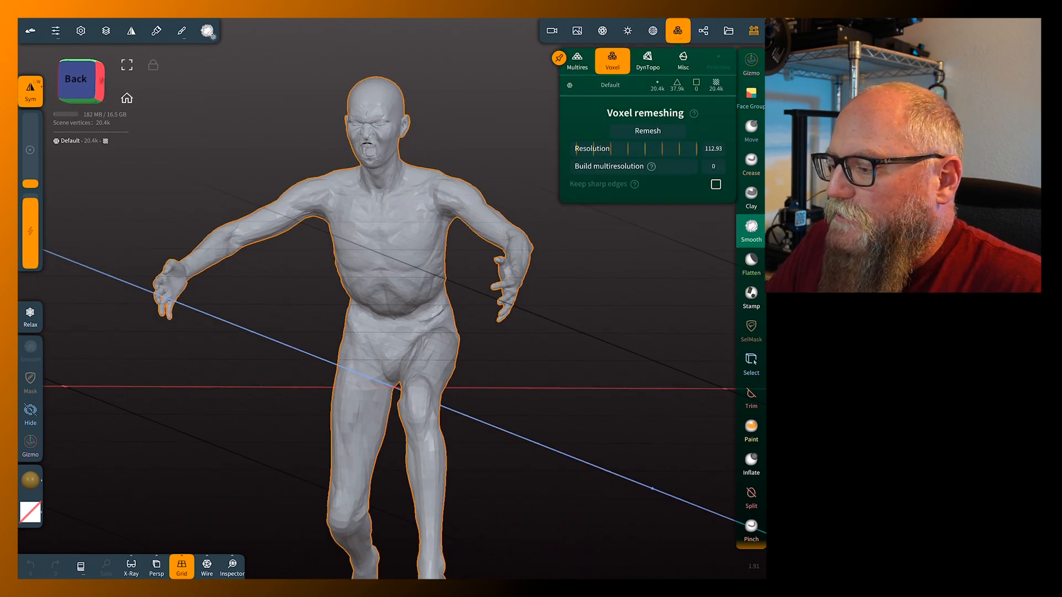
drag(596, 149, 705, 148)
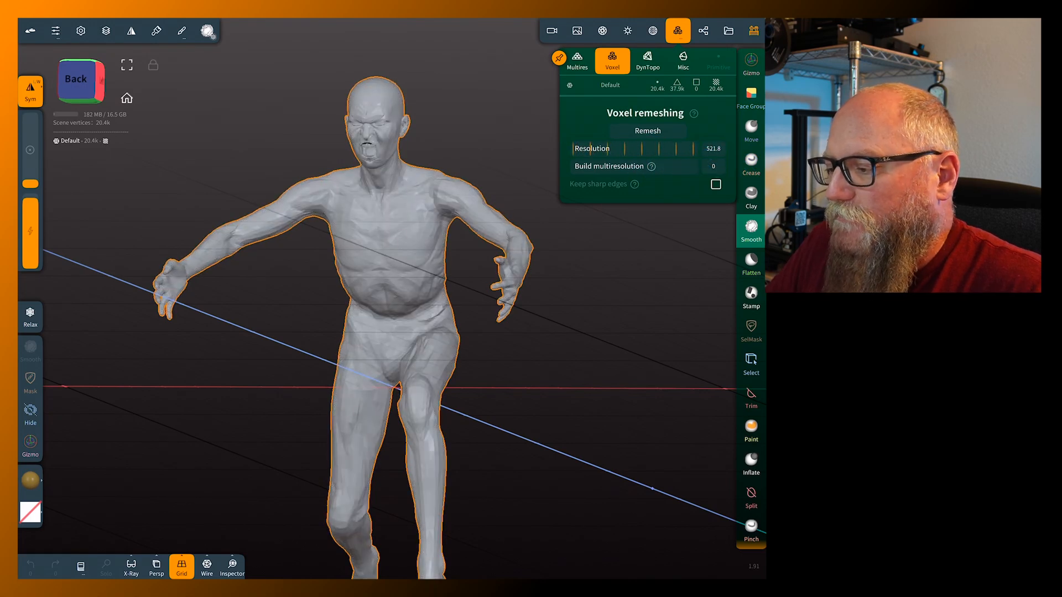
click(648, 131)
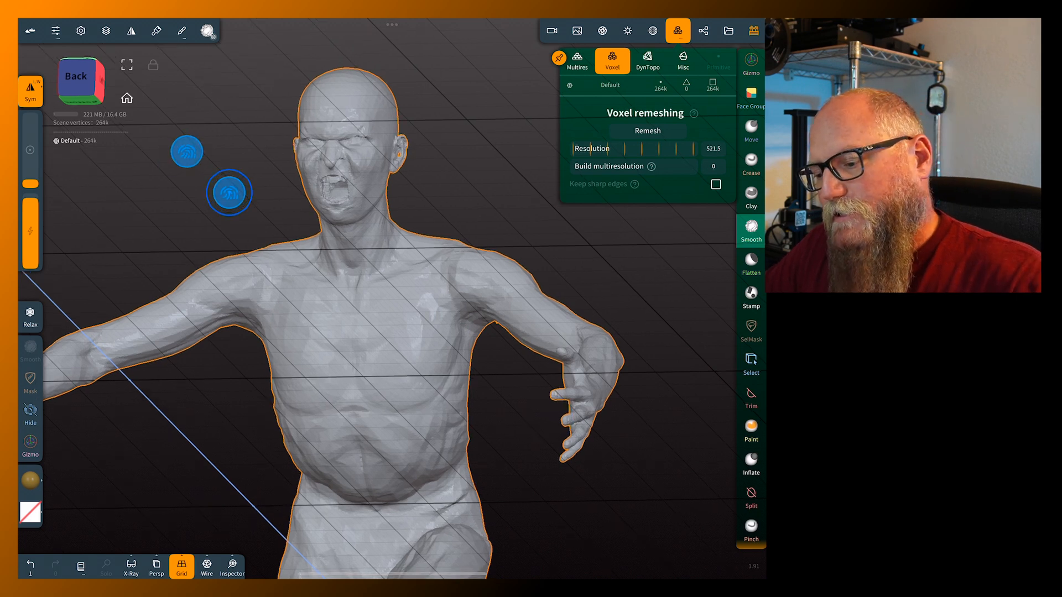
click(647, 130)
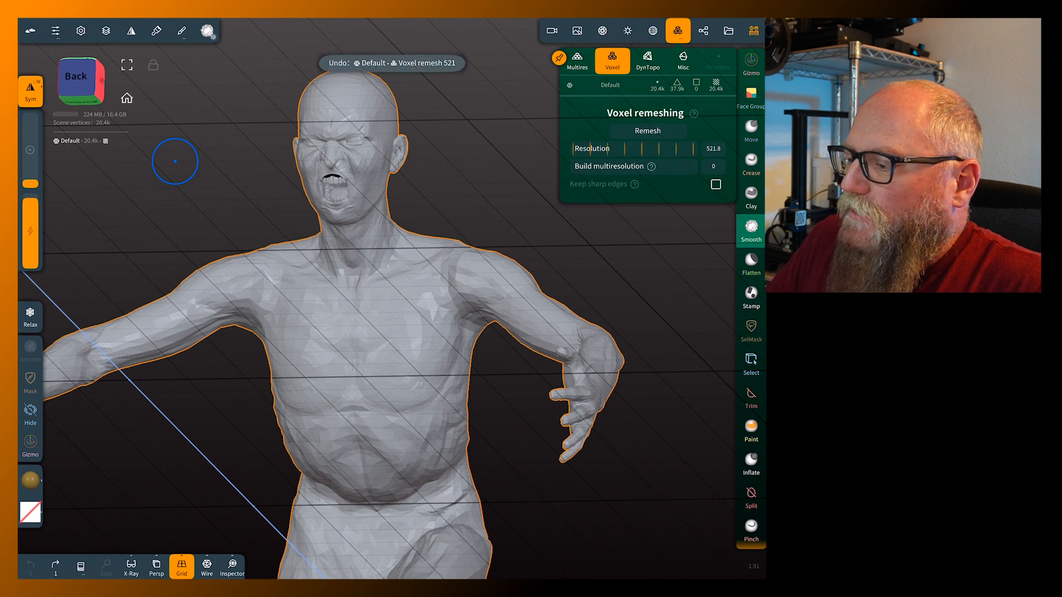
Run the Quad Remesher on the figure with the 49.3k quad target
click(678, 31)
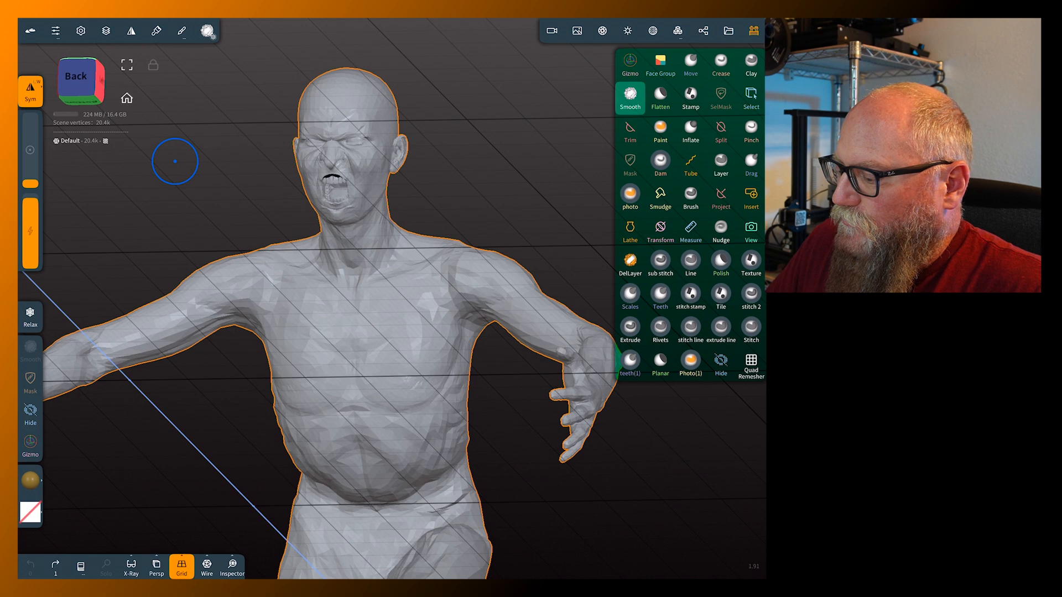
click(750, 365)
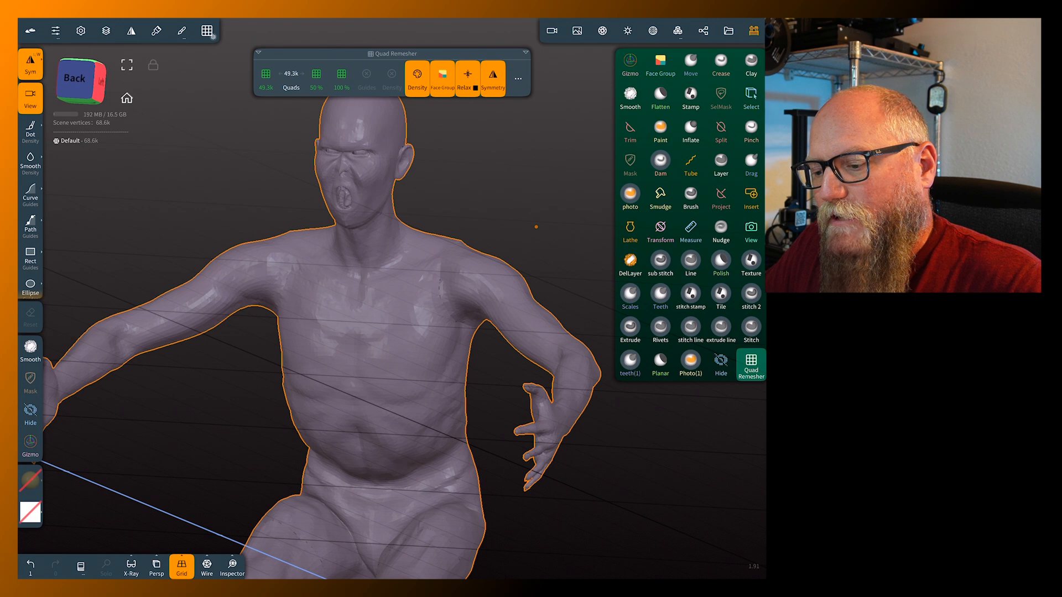
click(750, 365)
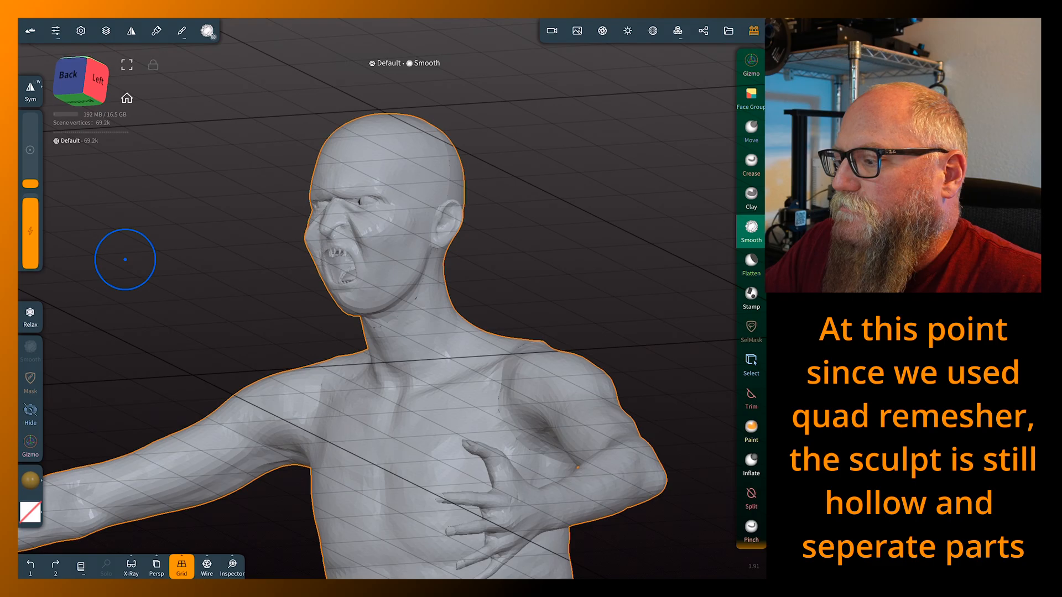
Voxel remesh the figure at about 643 resolution into a solid ~394k-vertex mesh
click(677, 31)
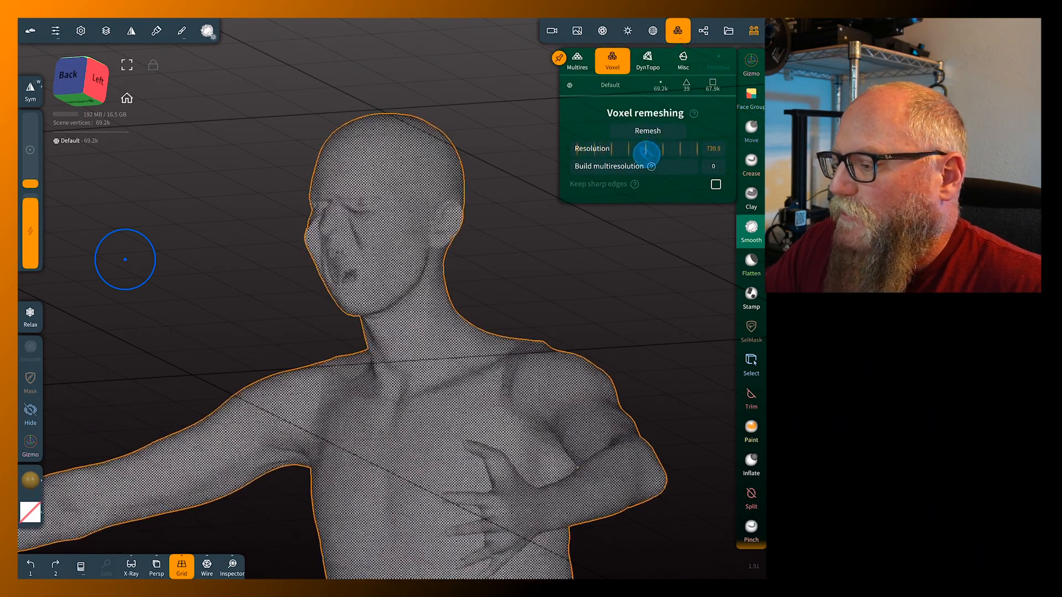
drag(648, 149, 650, 153)
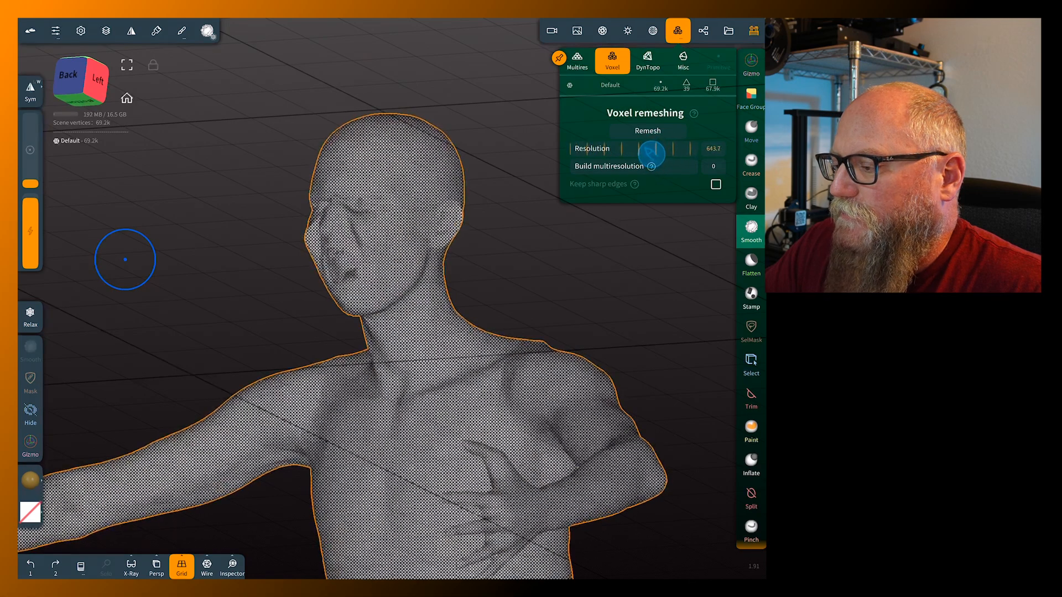
click(647, 131)
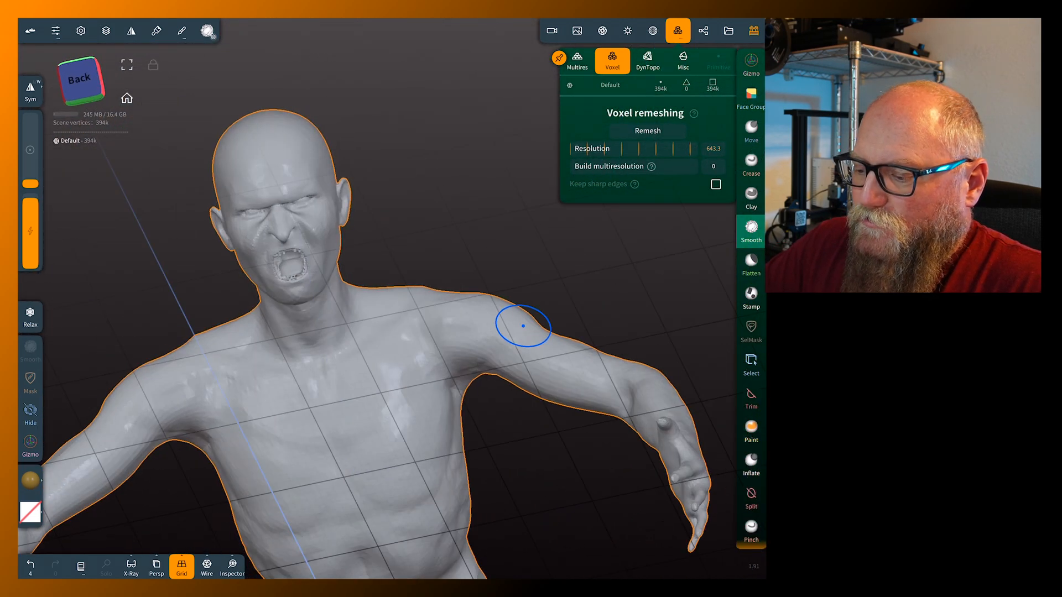
drag(521, 325, 578, 292)
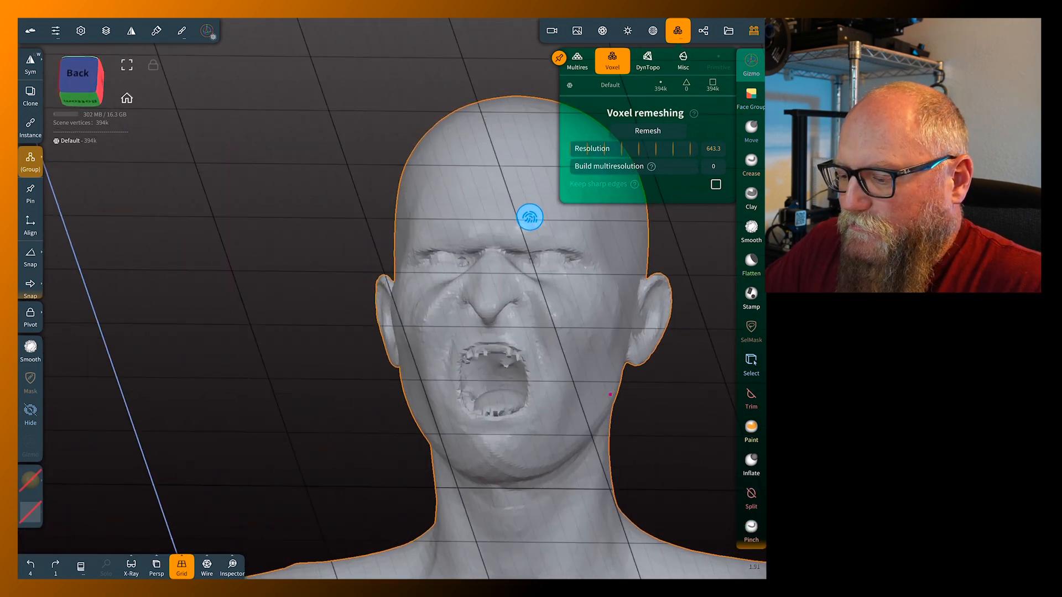
drag(529, 217, 440, 135)
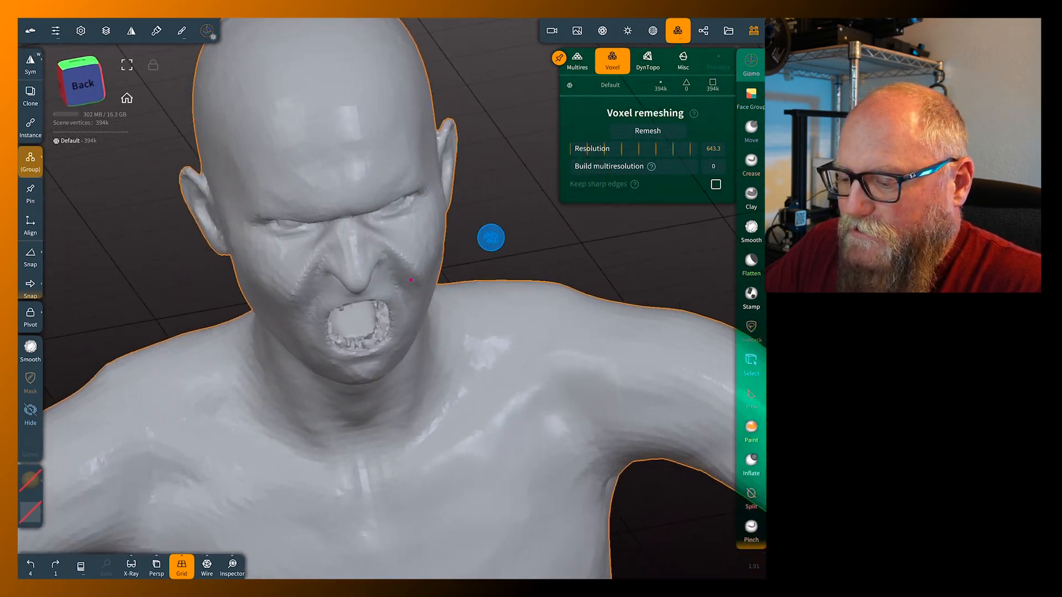
drag(490, 236, 268, 206)
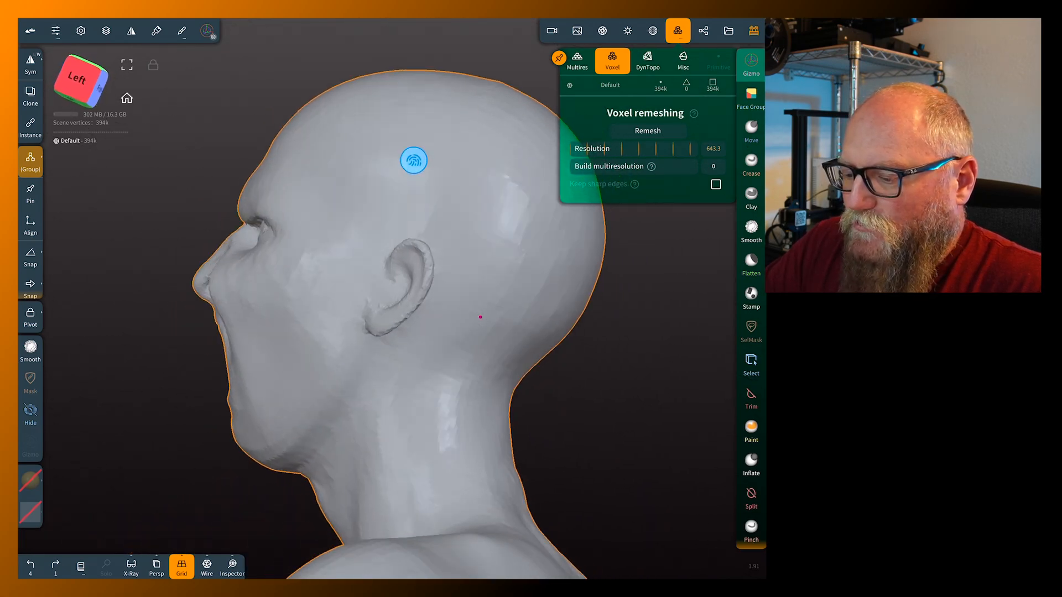
drag(413, 160, 562, 242)
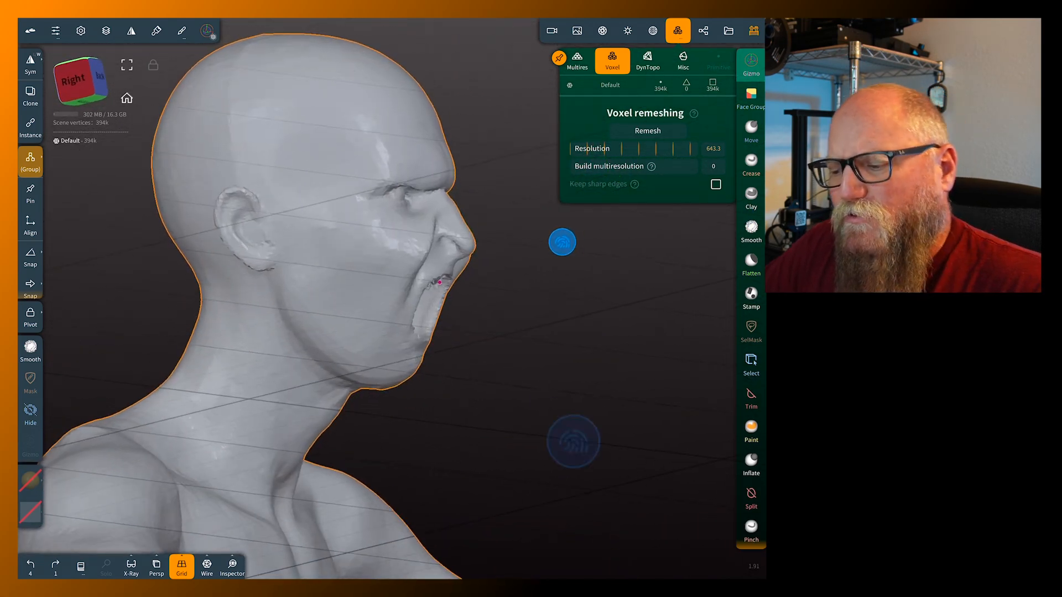